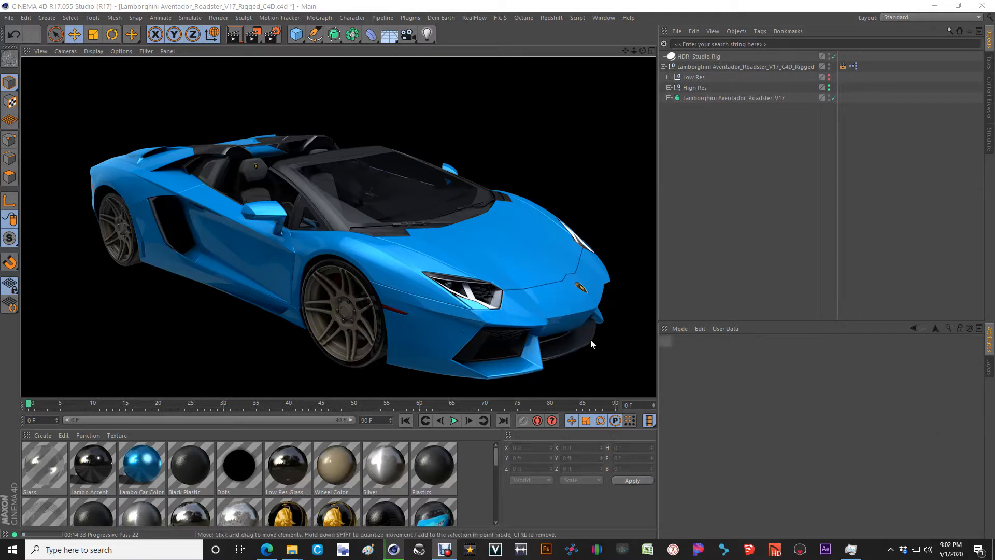
mouse_move(584, 335)
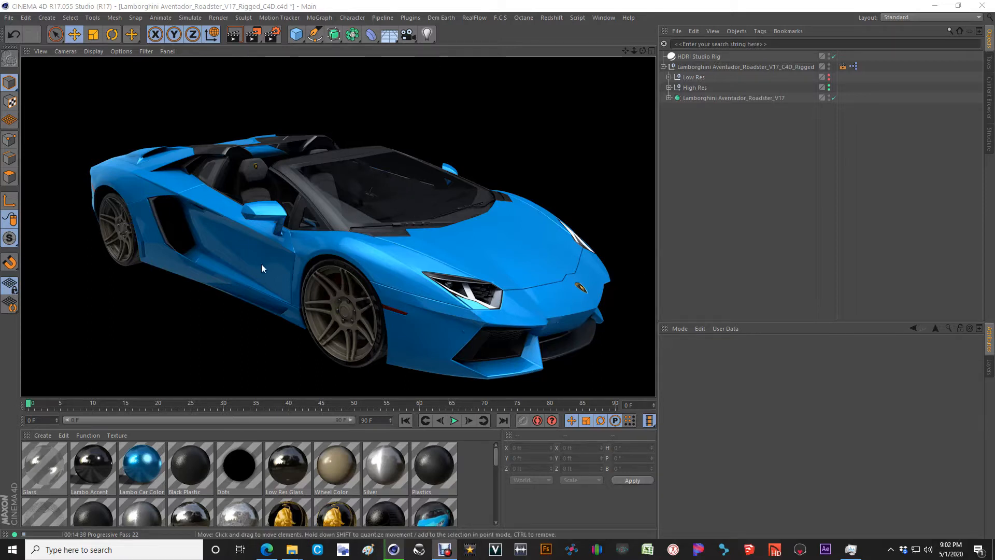
mouse_move(389, 285)
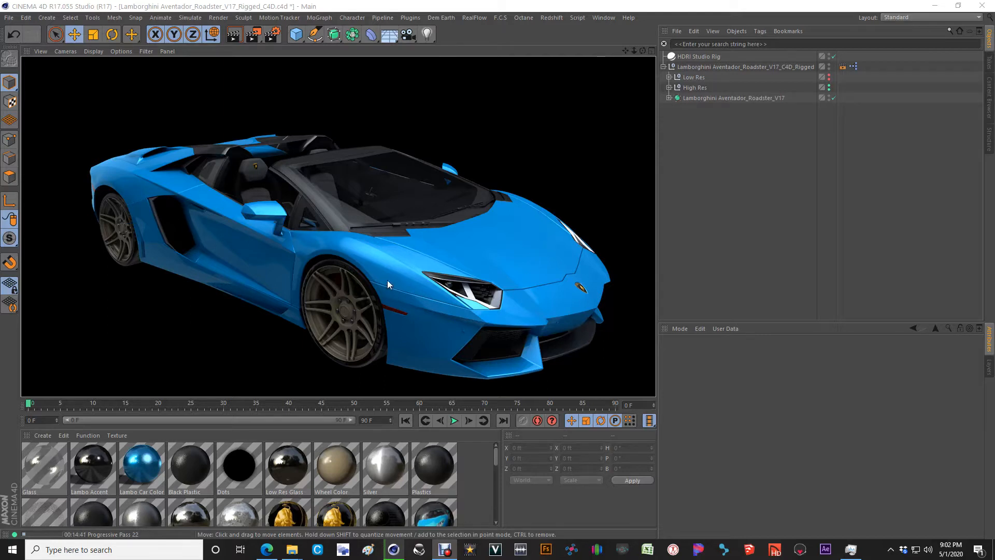
mouse_move(182, 238)
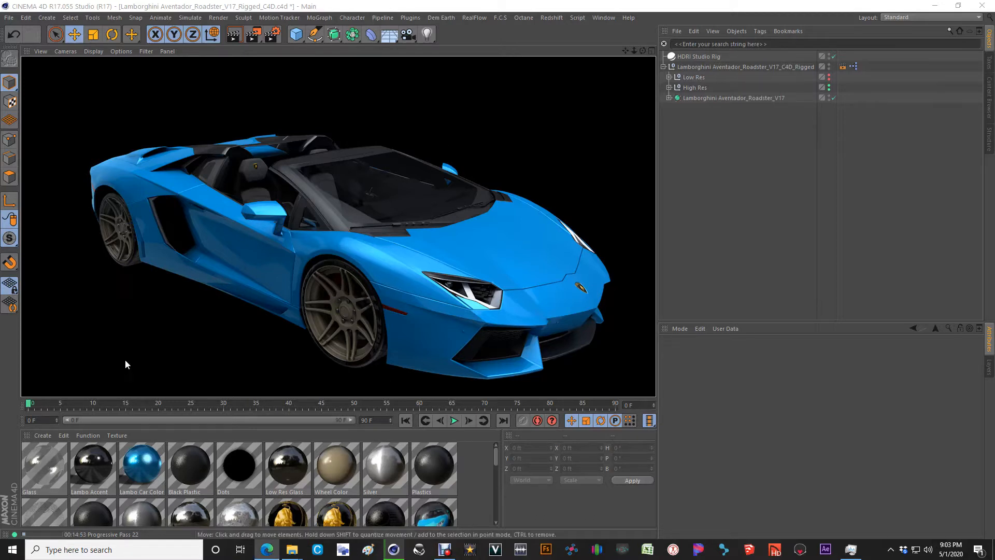
mouse_move(362, 250)
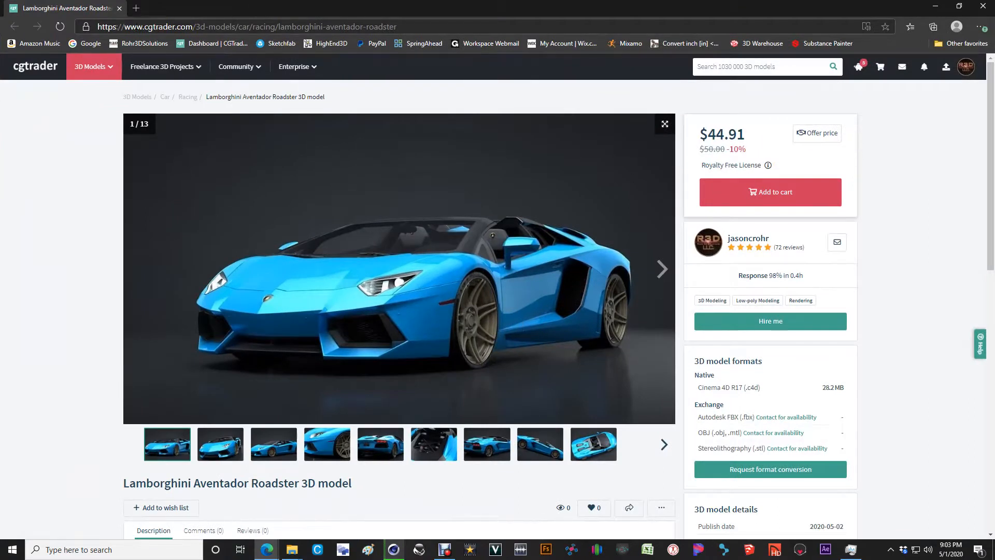
mouse_move(663, 269)
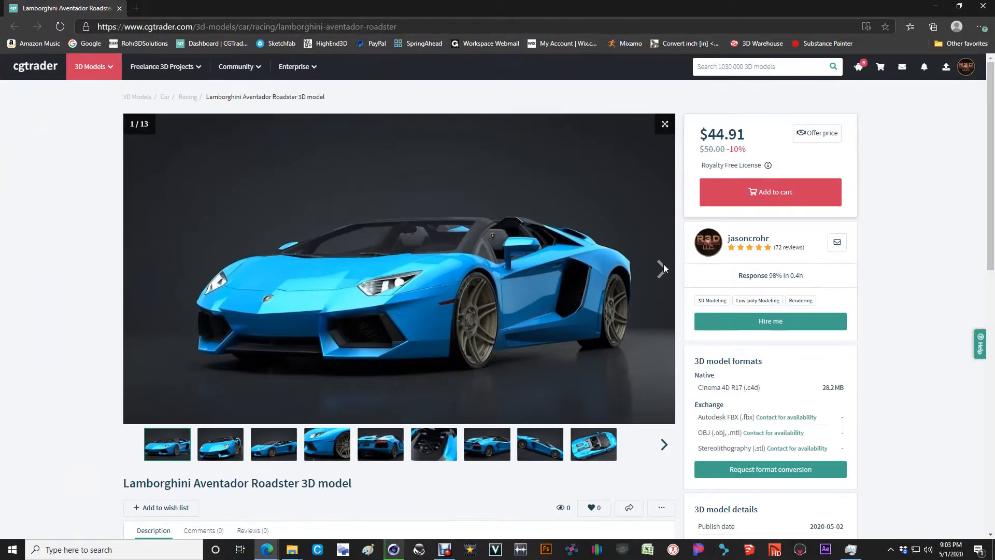
Step: Advance the Lamborghini Aventador Roadster listing gallery to its second photo
left_click(662, 268)
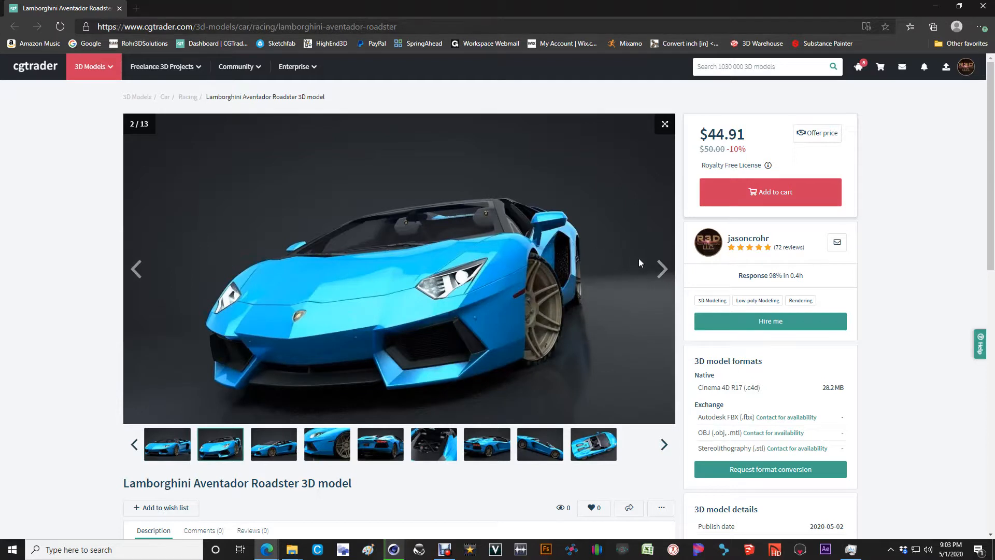
mouse_move(661, 269)
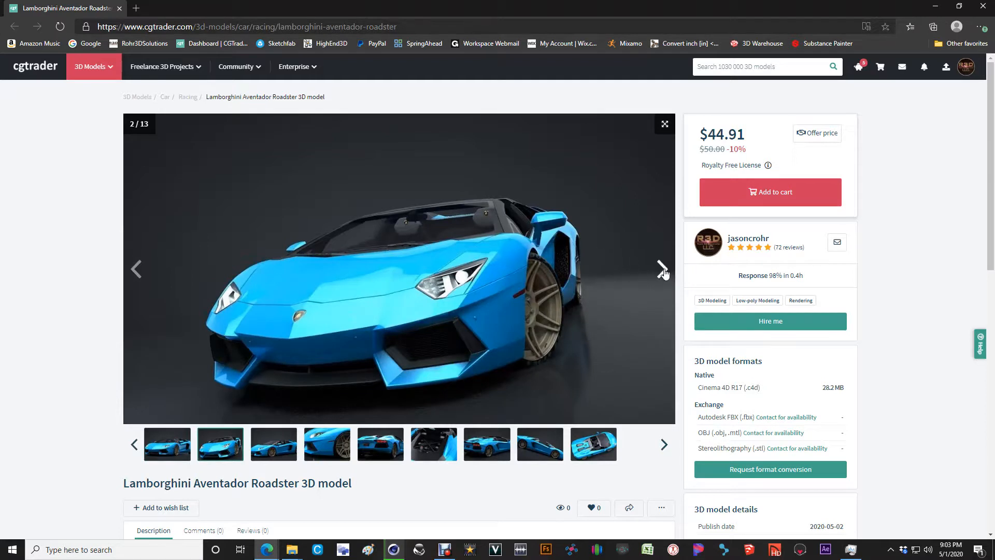
left_click(662, 269)
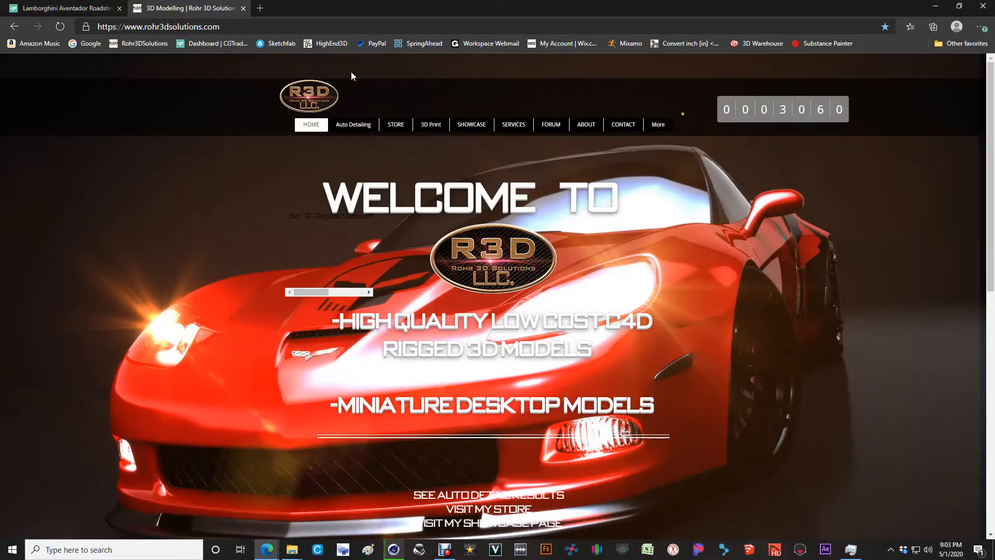
mouse_move(399, 131)
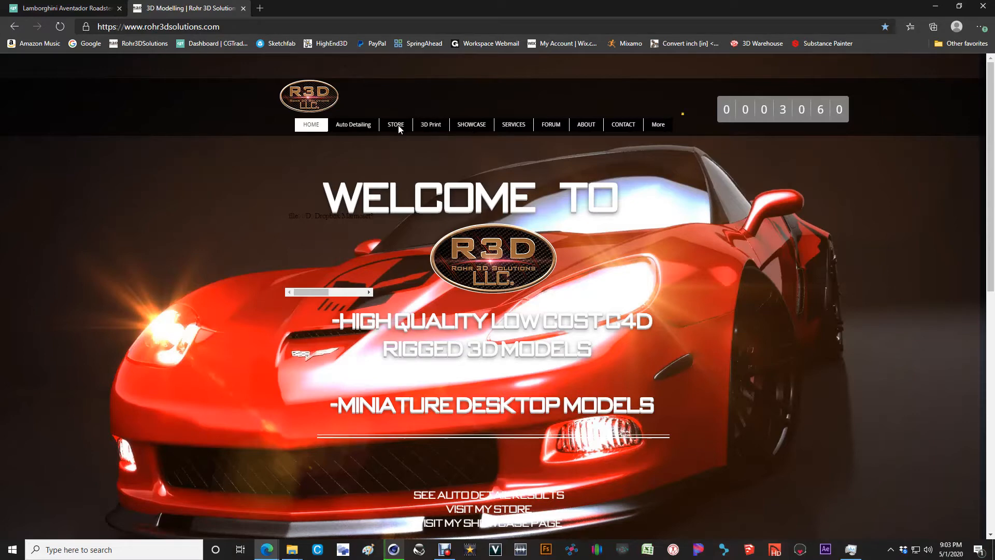
mouse_move(534, 338)
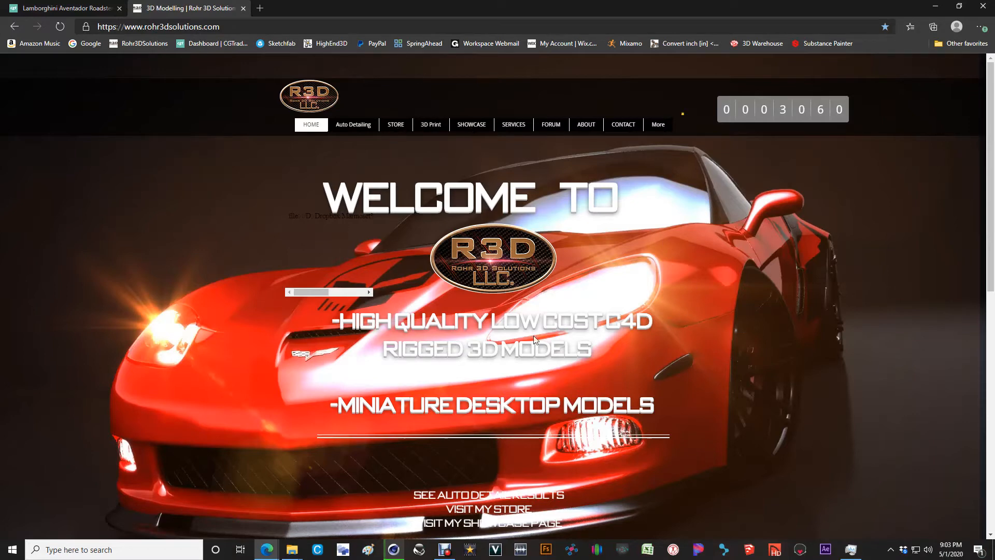
Step: Open the Rohr 3D Solutions STORE page and scroll down through the model grid
left_click(396, 125)
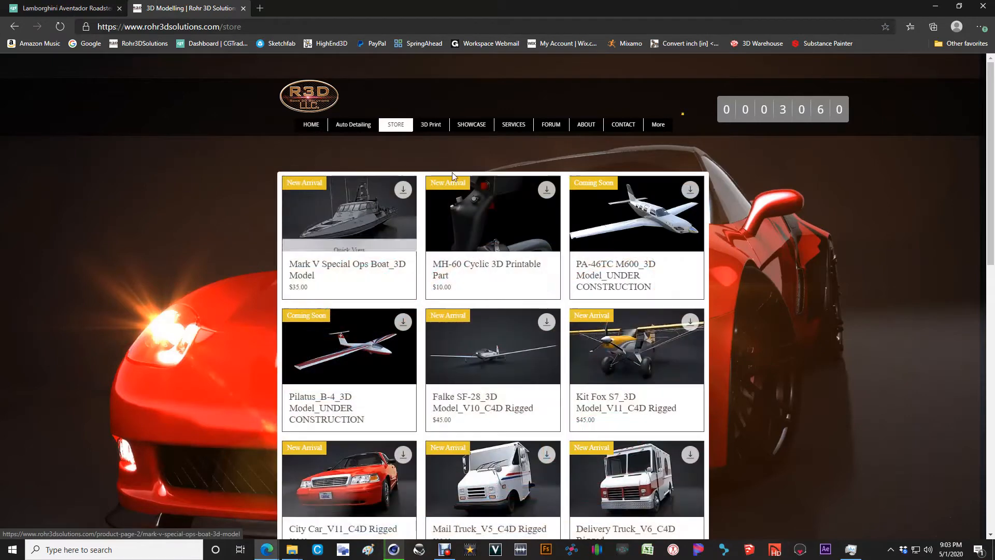
mouse_move(785, 380)
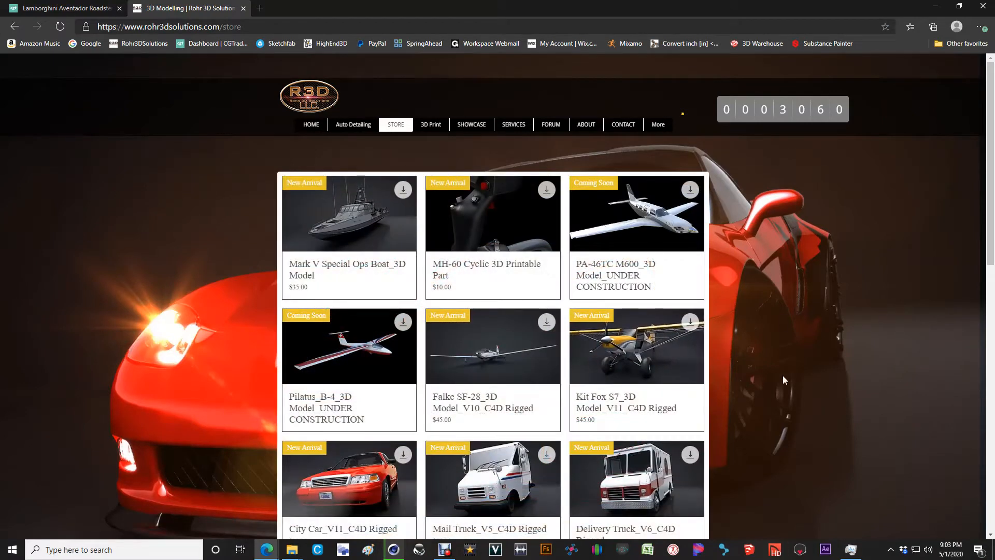
scroll("down", 3)
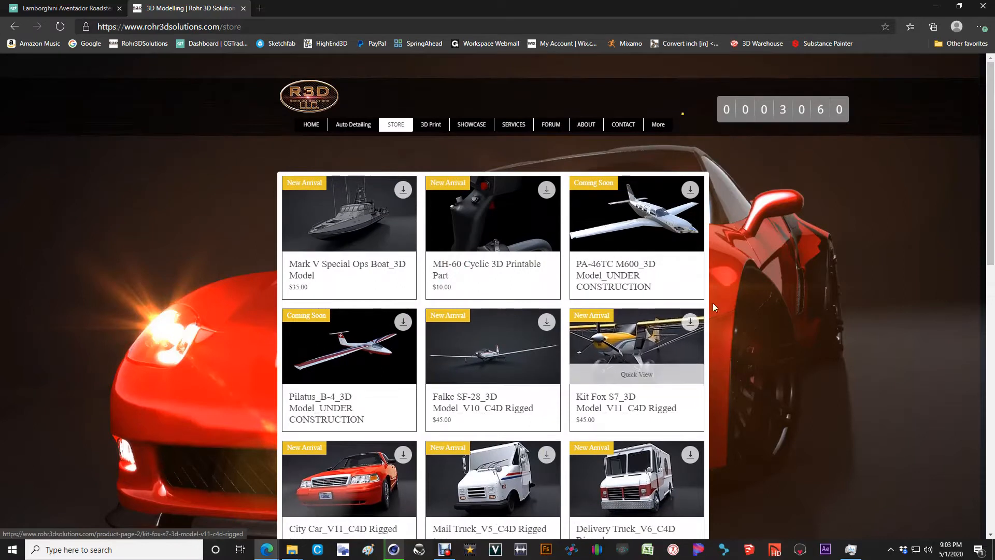
mouse_move(868, 249)
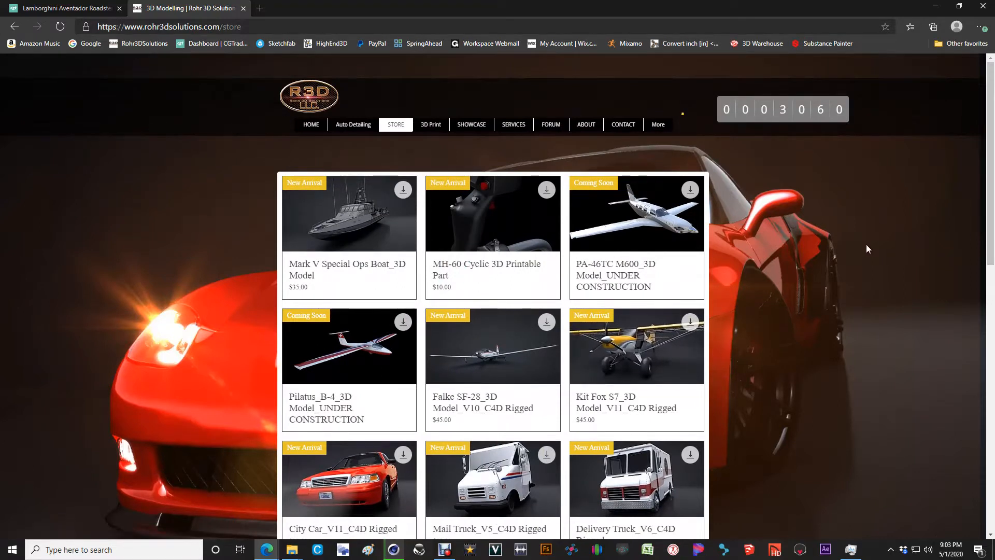
mouse_move(847, 375)
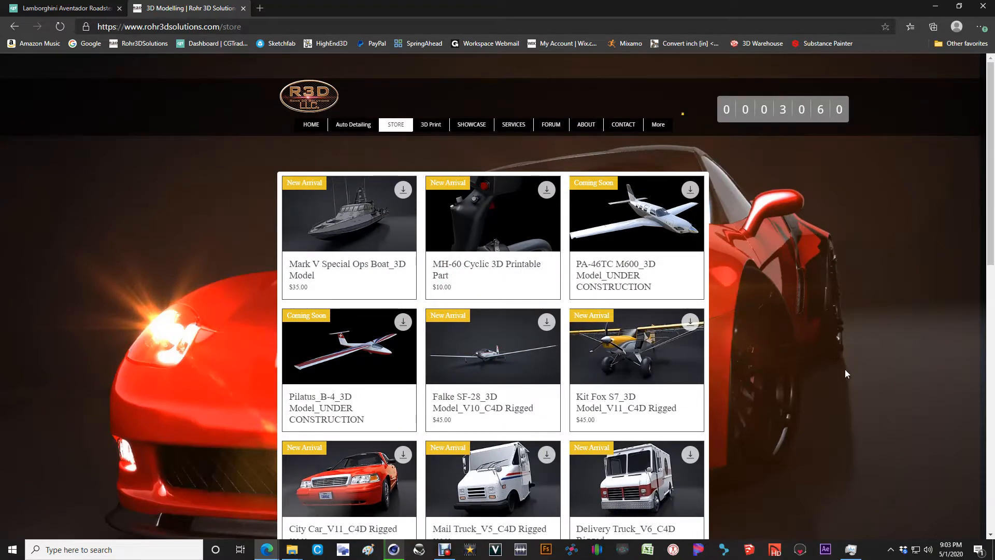
mouse_move(877, 377)
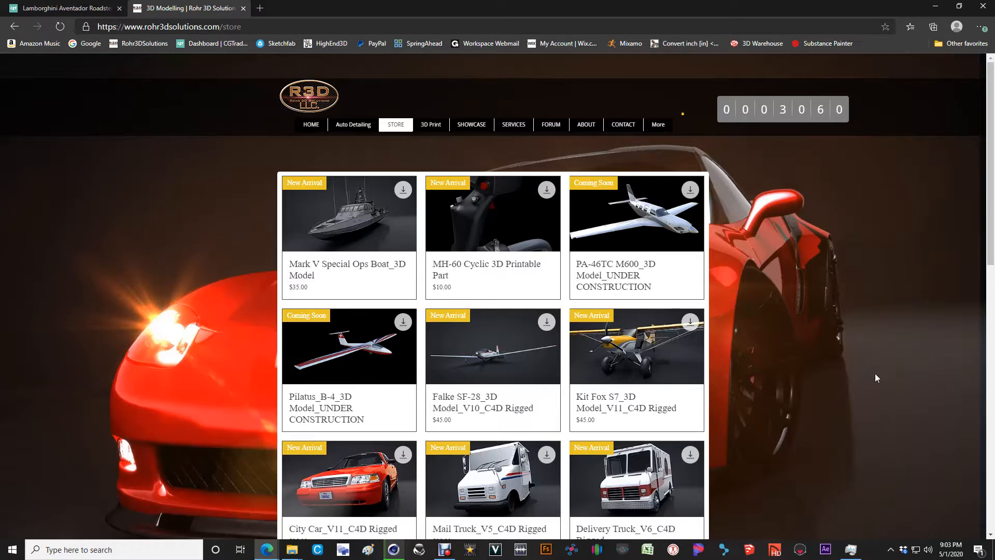
mouse_move(878, 365)
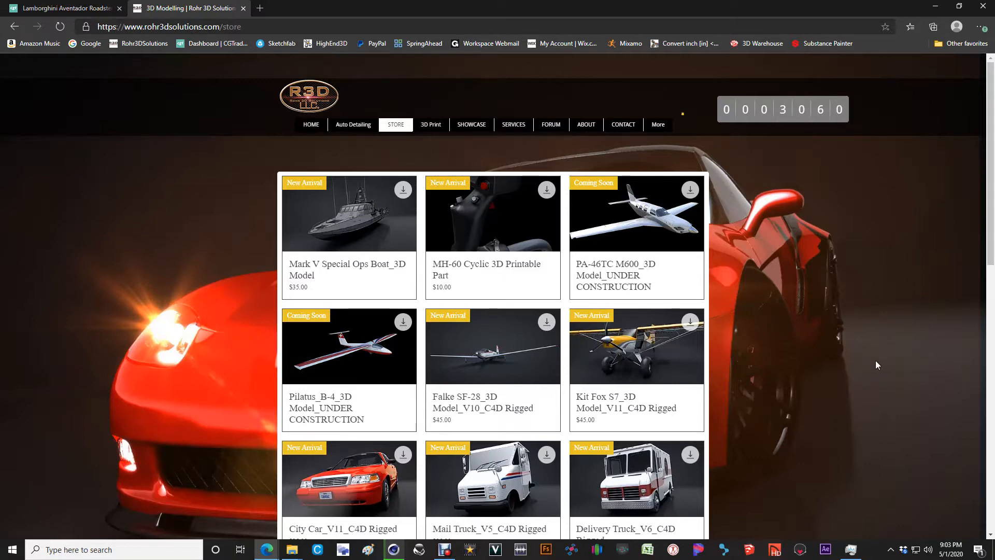
mouse_move(874, 391)
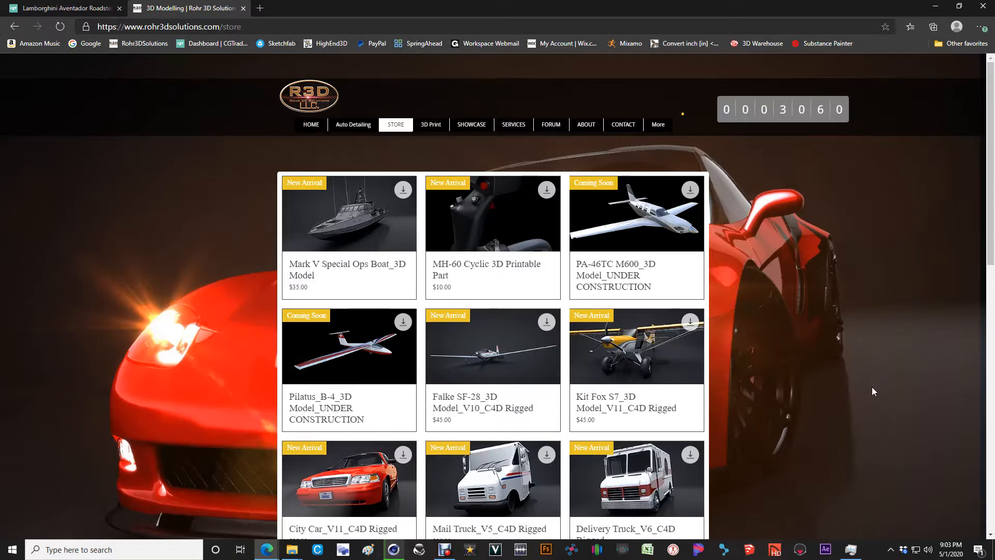
mouse_move(410, 39)
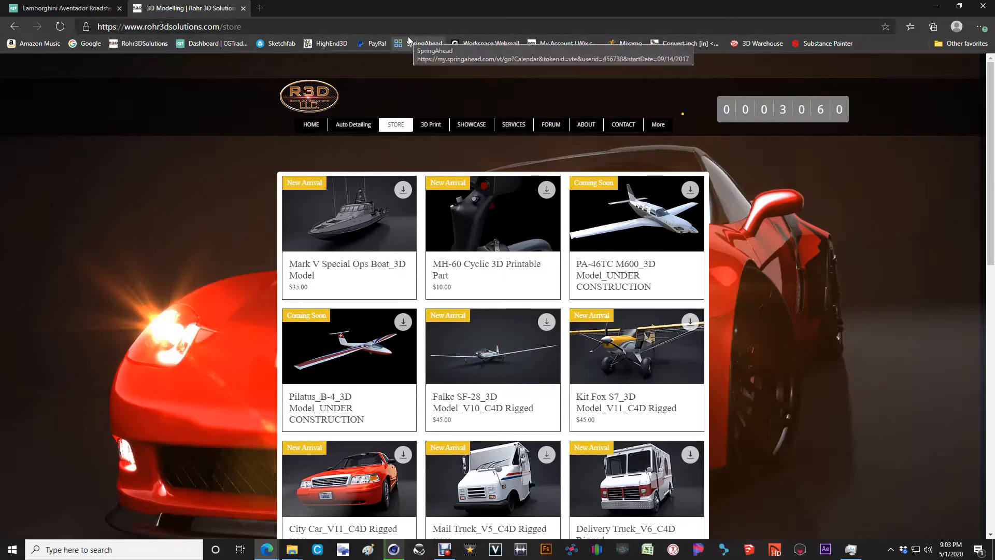
mouse_move(936, 6)
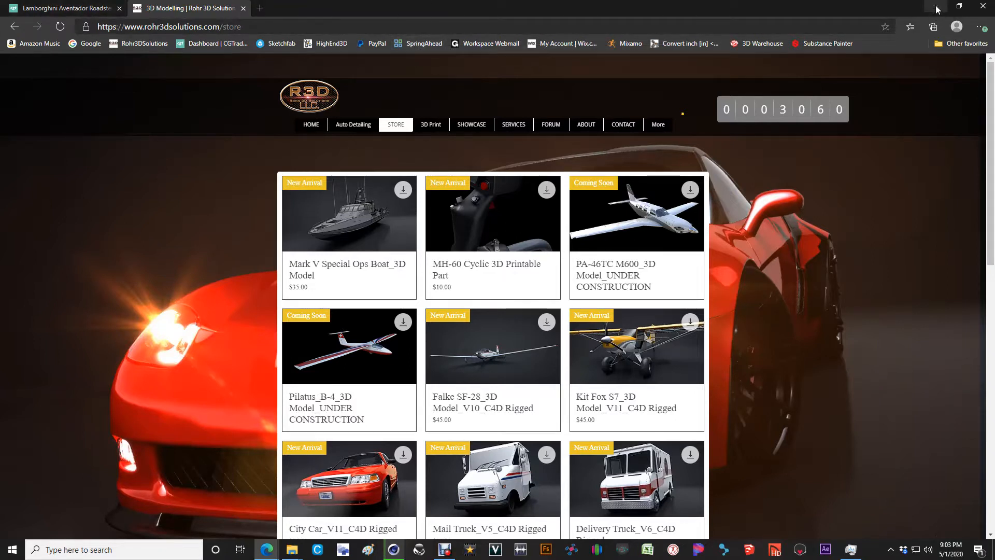
mouse_move(932, 7)
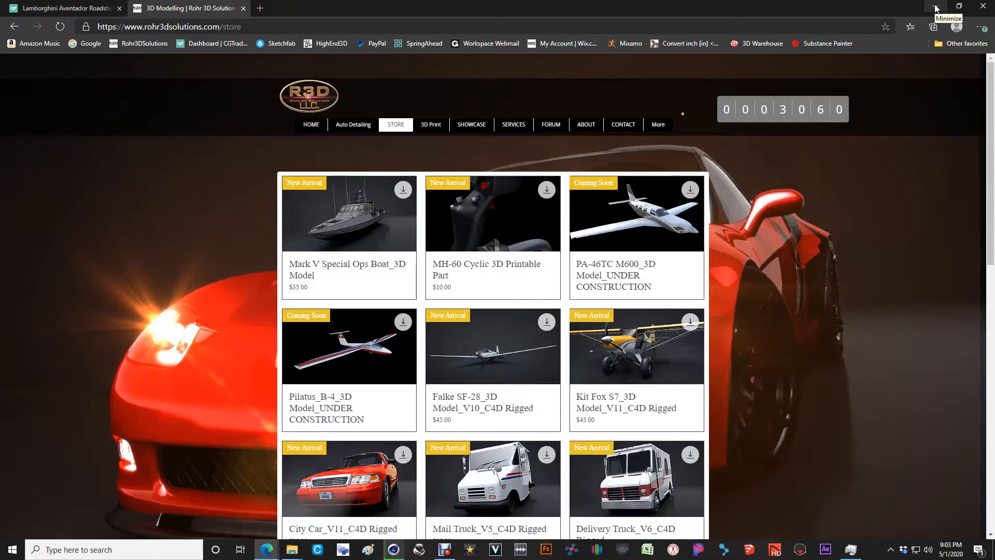
Step: Return to the CGTrader Lamborghini listing and page the gallery forward to image 8 of 13
left_click(62, 8)
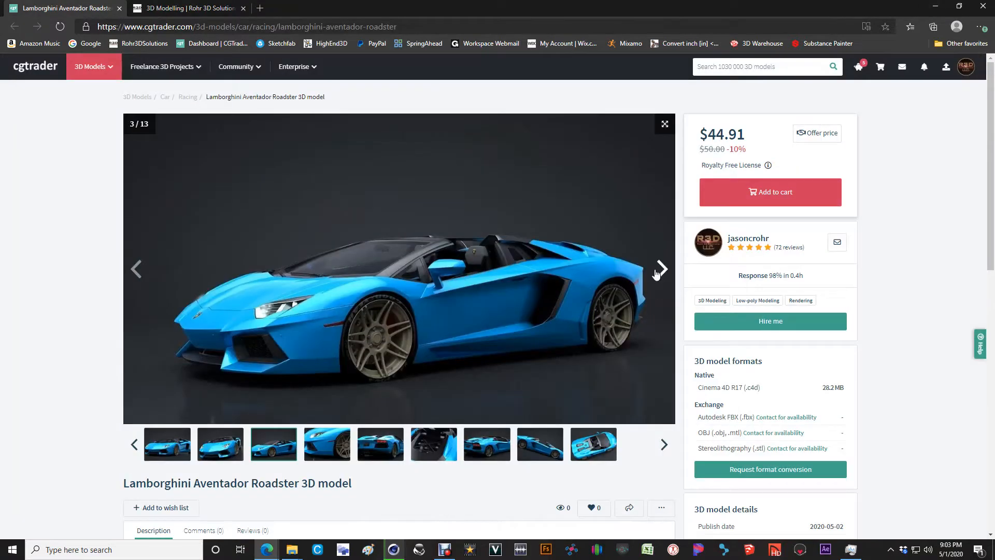
left_click(660, 269)
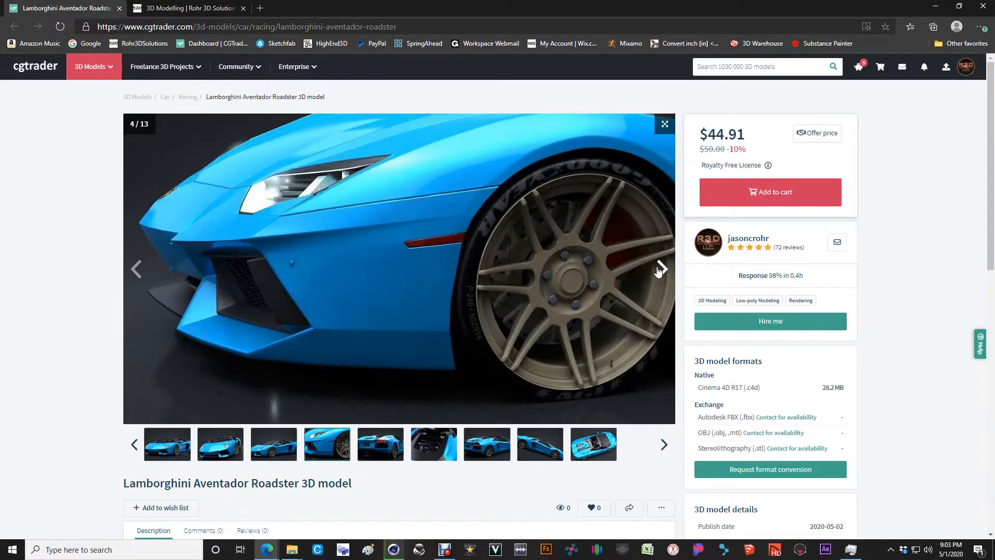
left_click(661, 269)
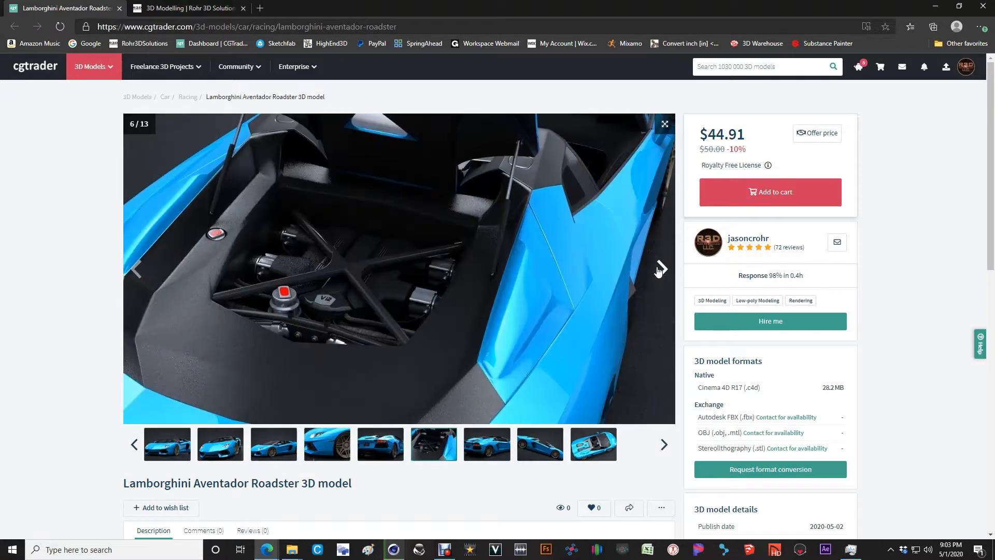
left_click(661, 269)
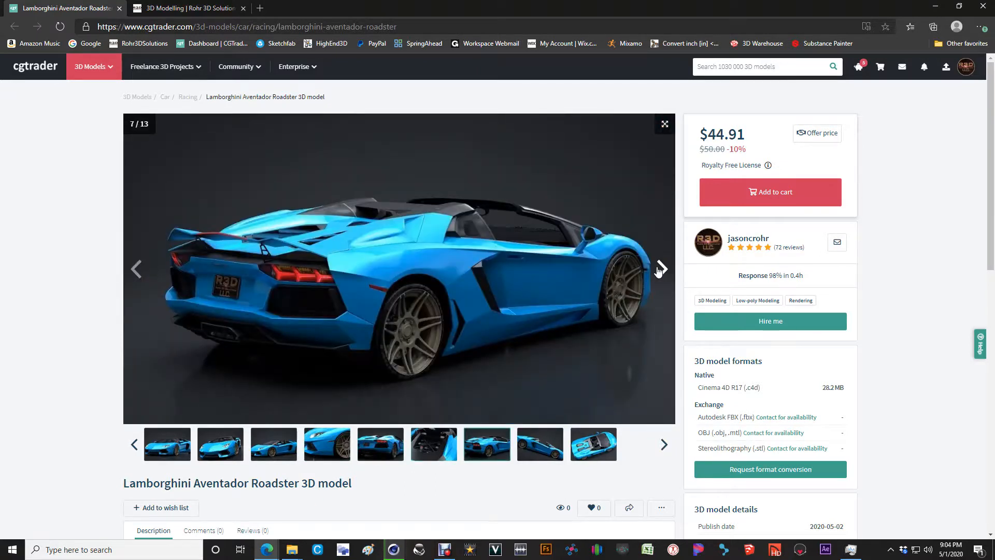
left_click(662, 269)
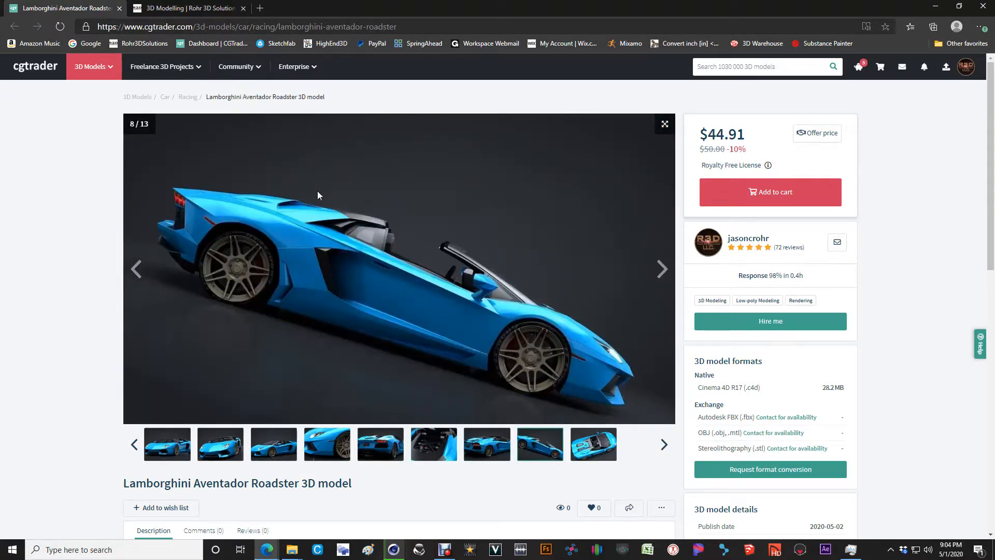
mouse_move(709, 319)
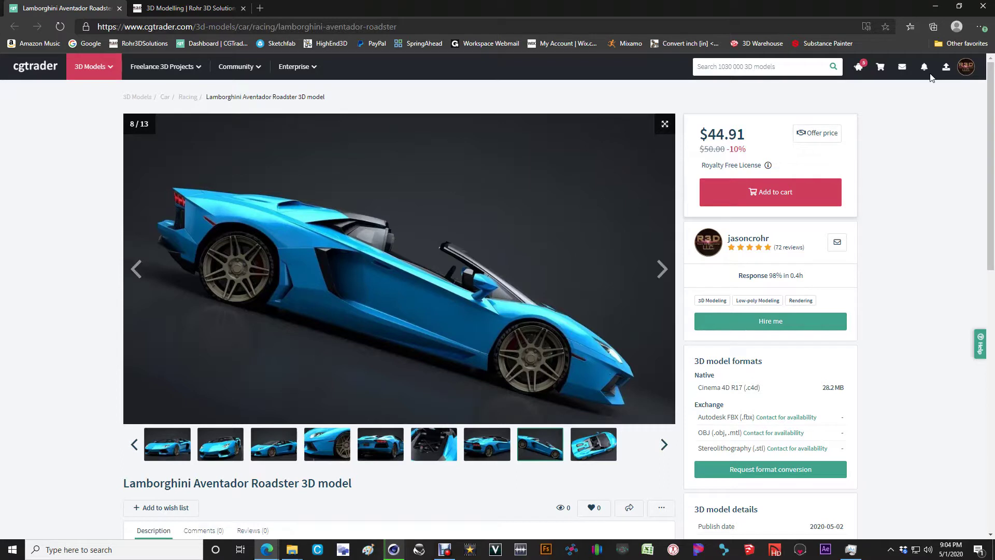
mouse_move(850, 318)
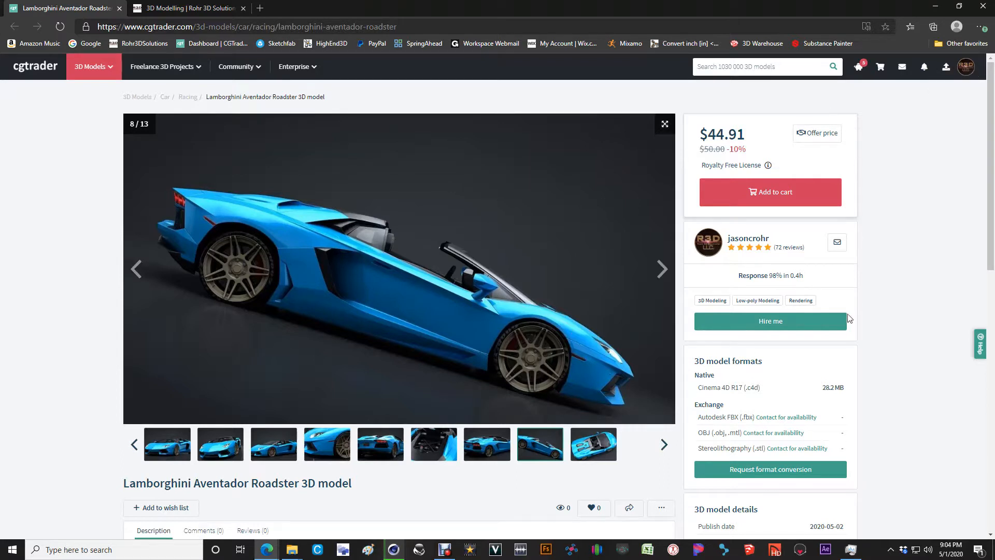
mouse_move(853, 246)
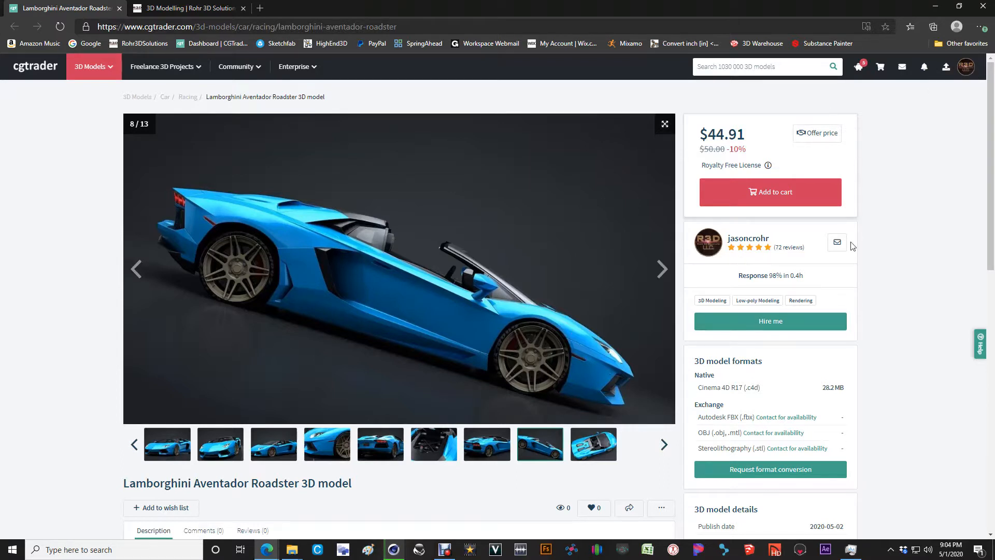
mouse_move(927, 274)
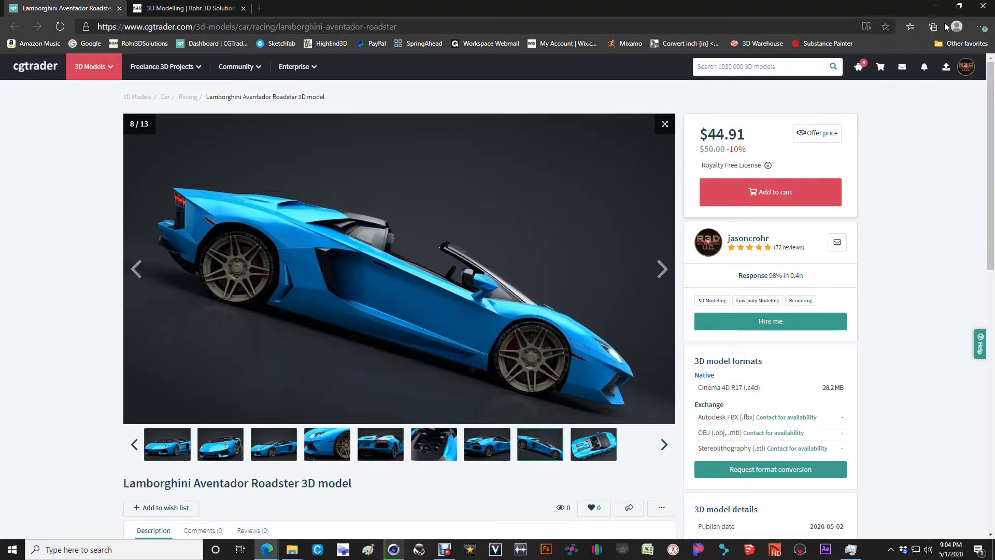
mouse_move(933, 6)
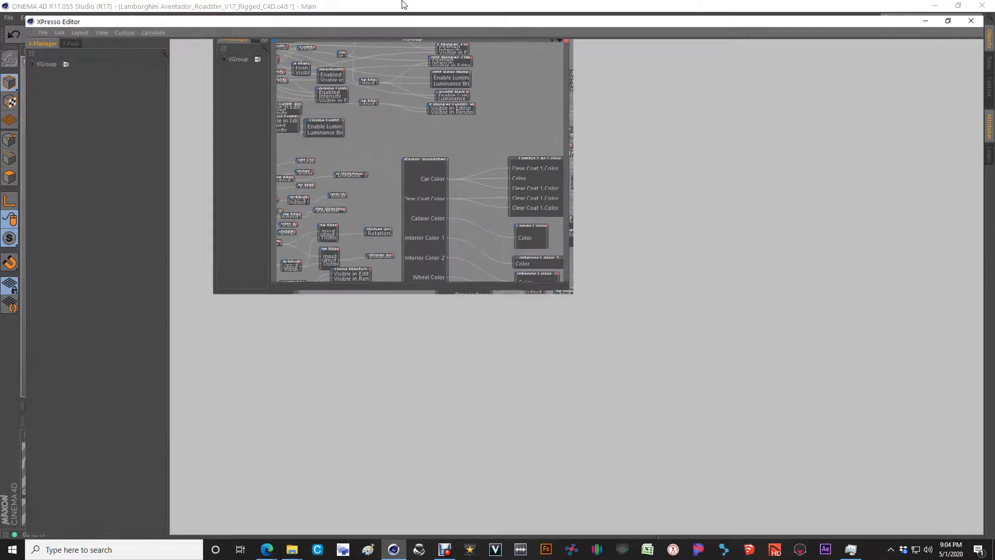
Step: Maximize the XPresso Editor showing the rig's lights, doors, wheels and colors nodes
left_click(948, 20)
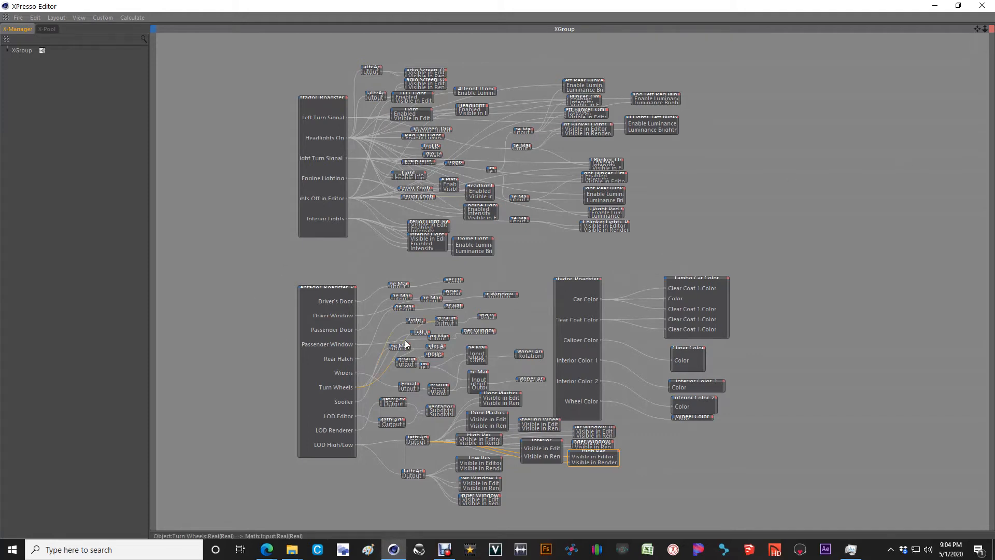
mouse_move(446, 327)
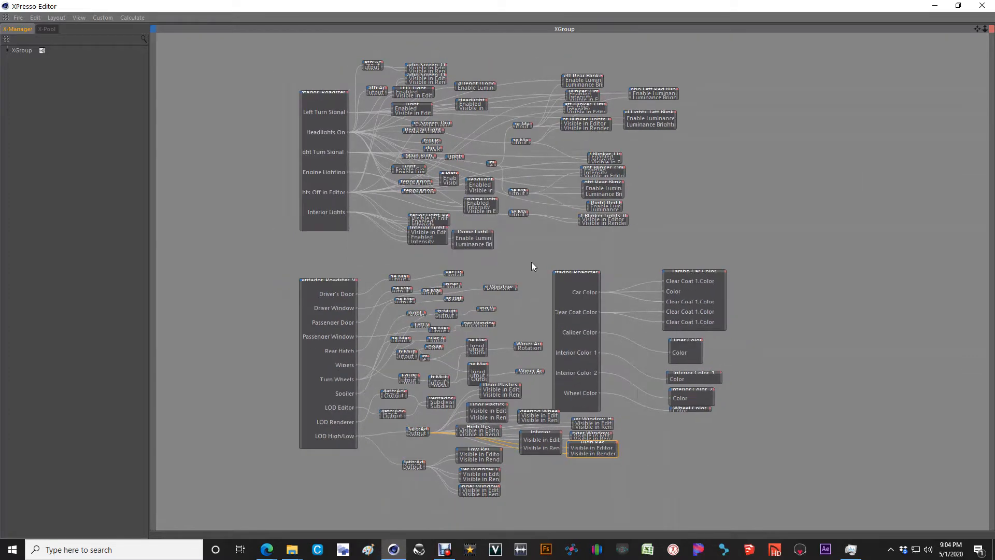
mouse_move(967, 5)
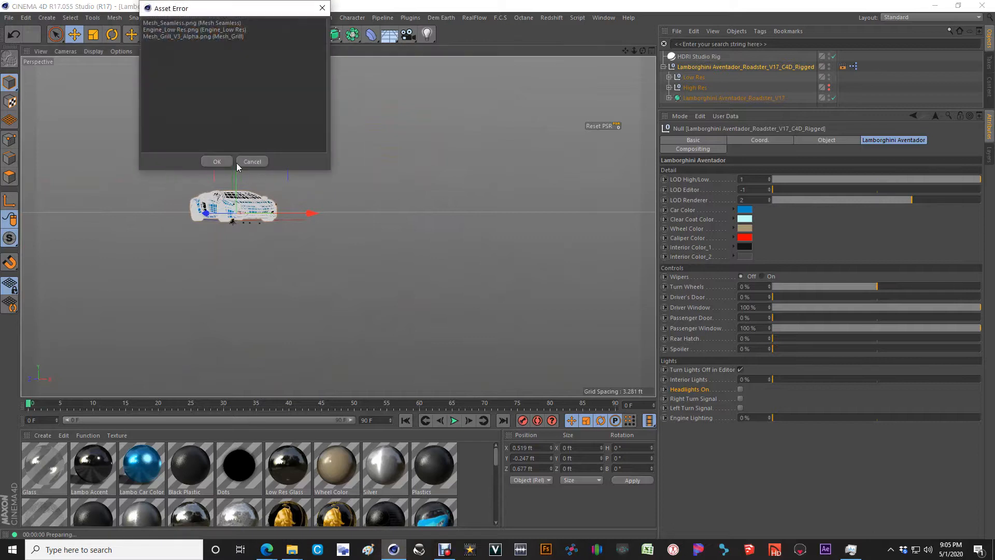
Step: Dismiss the Asset Error warning and select the rig null to set LOD High/Low to 0
left_click(217, 161)
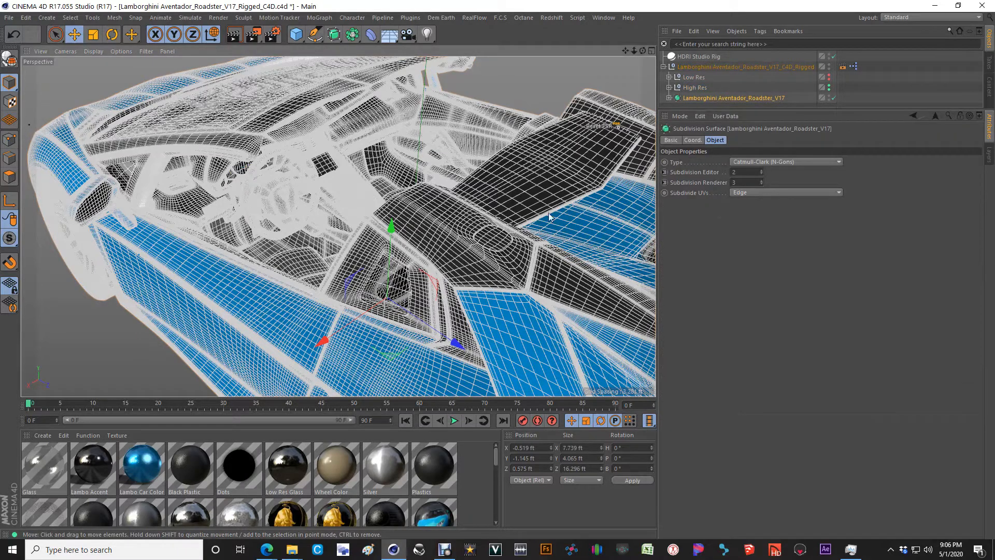
left_click(741, 66)
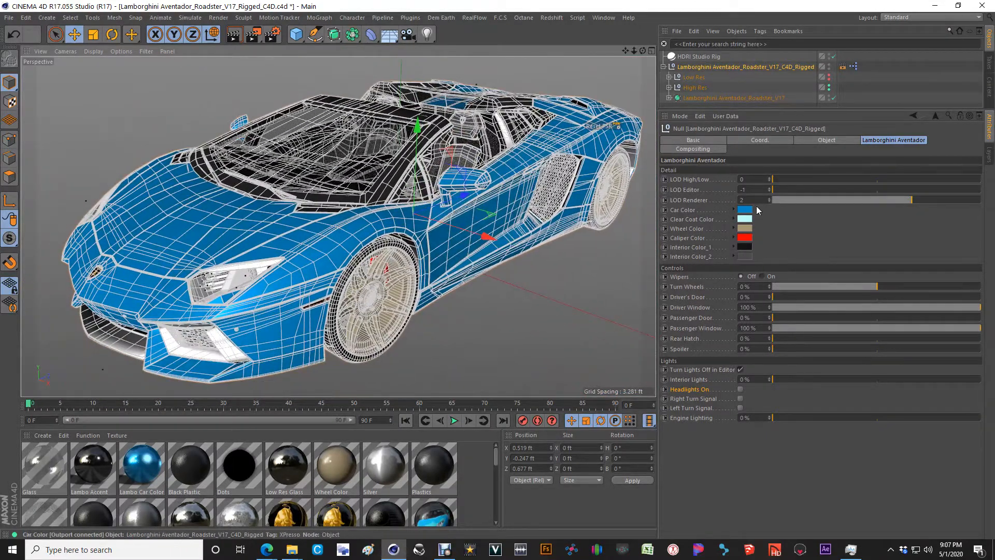
mouse_move(745, 210)
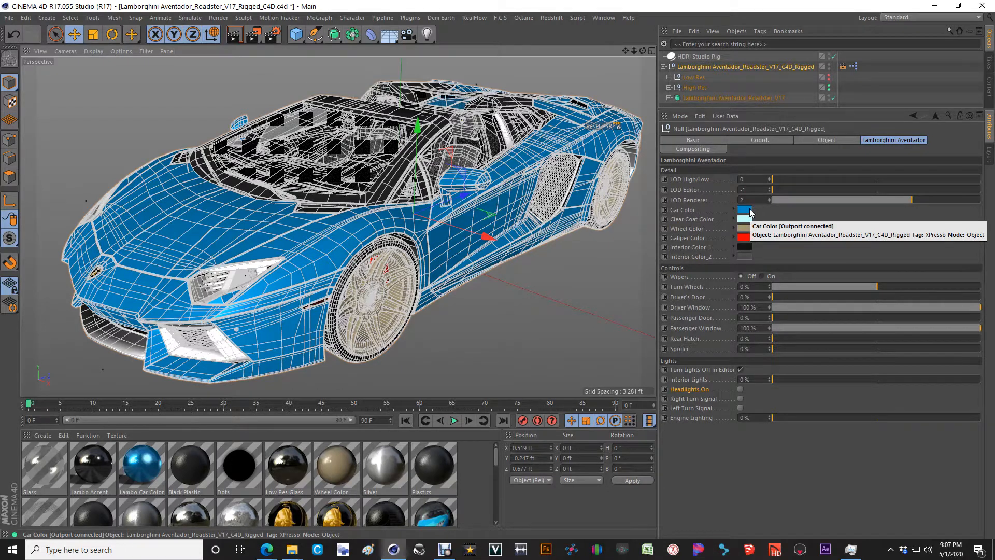
Step: Change the car body colour, trying deep blue before settling on red
left_click(744, 210)
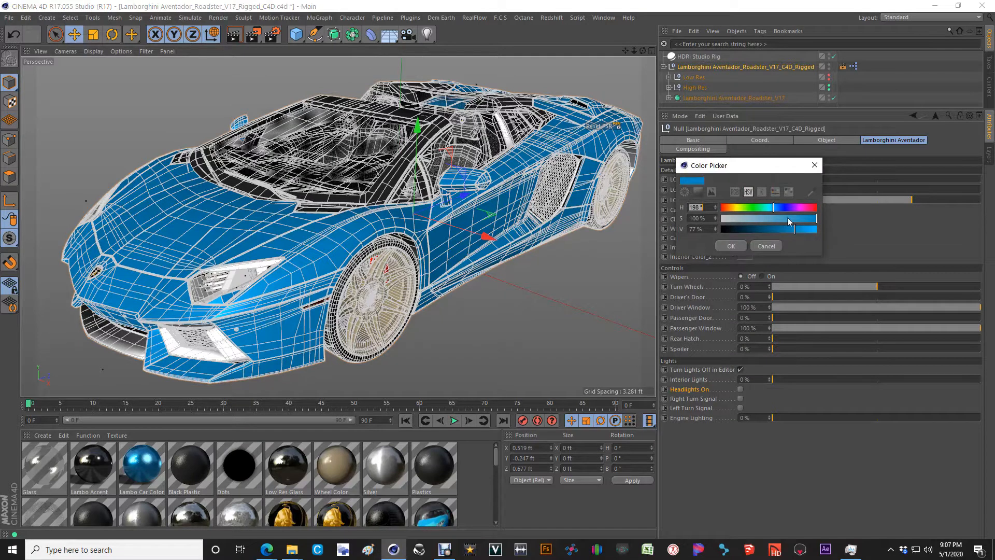
left_click_drag(789, 207, 806, 206)
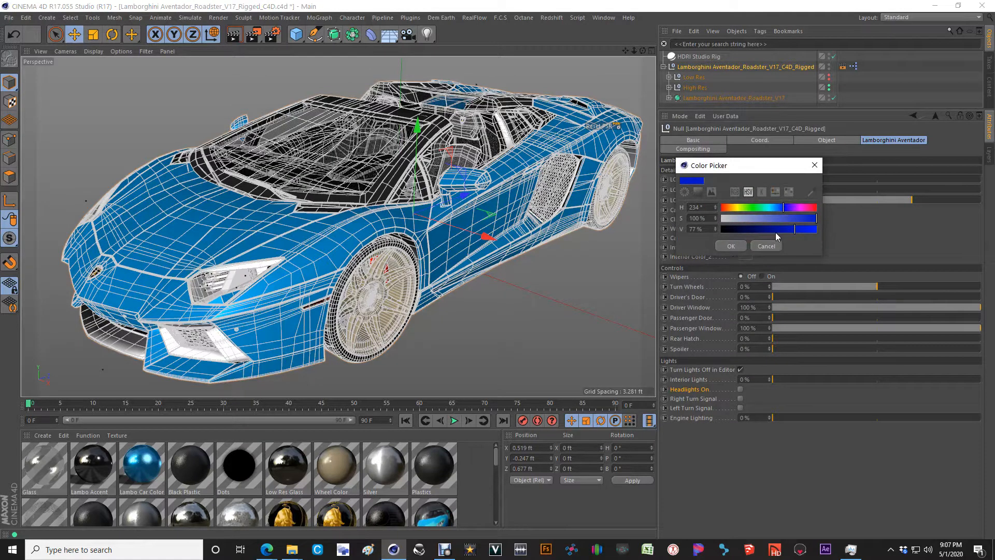
left_click(731, 246)
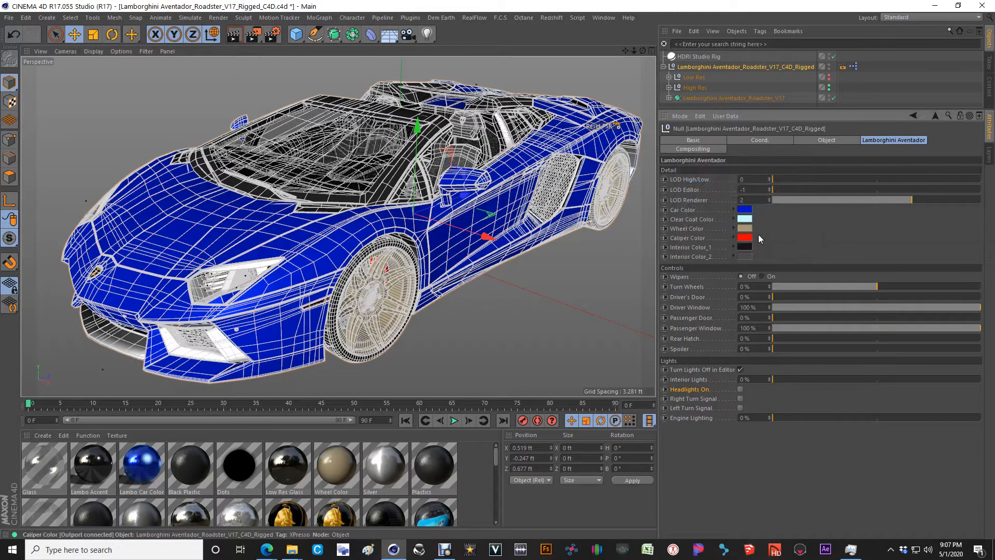
left_click(745, 238)
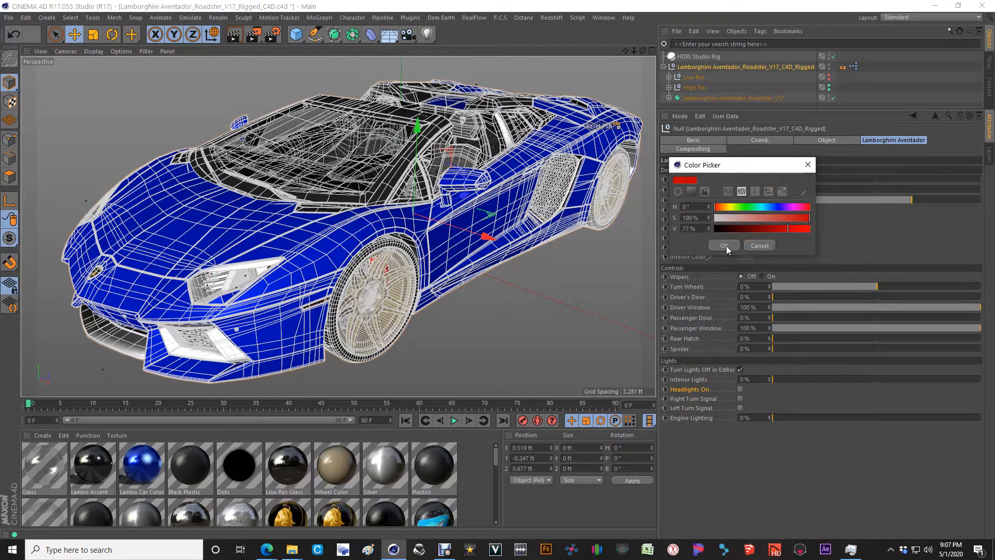
left_click(724, 246)
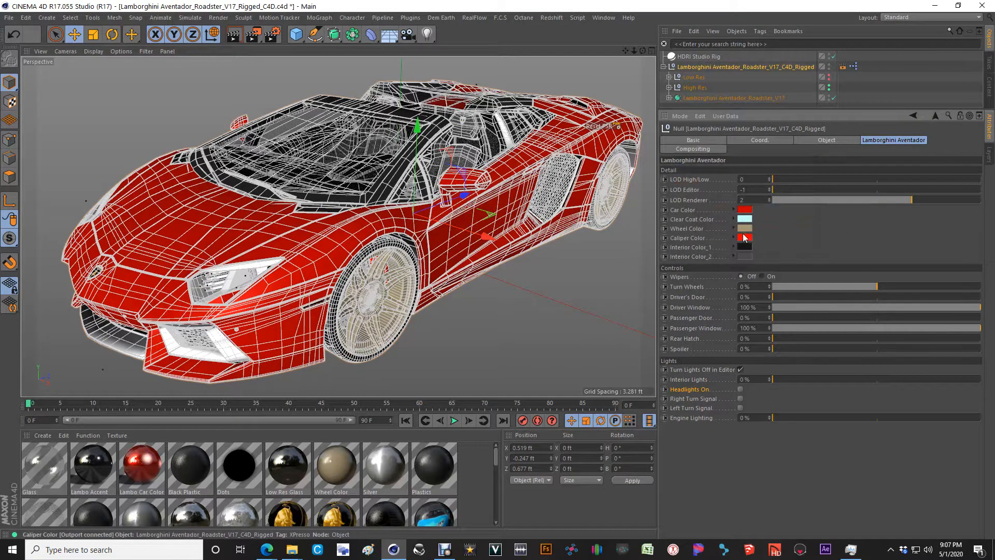
Step: Set a peach clear coat, black wheels and green brake calipers
left_click(745, 237)
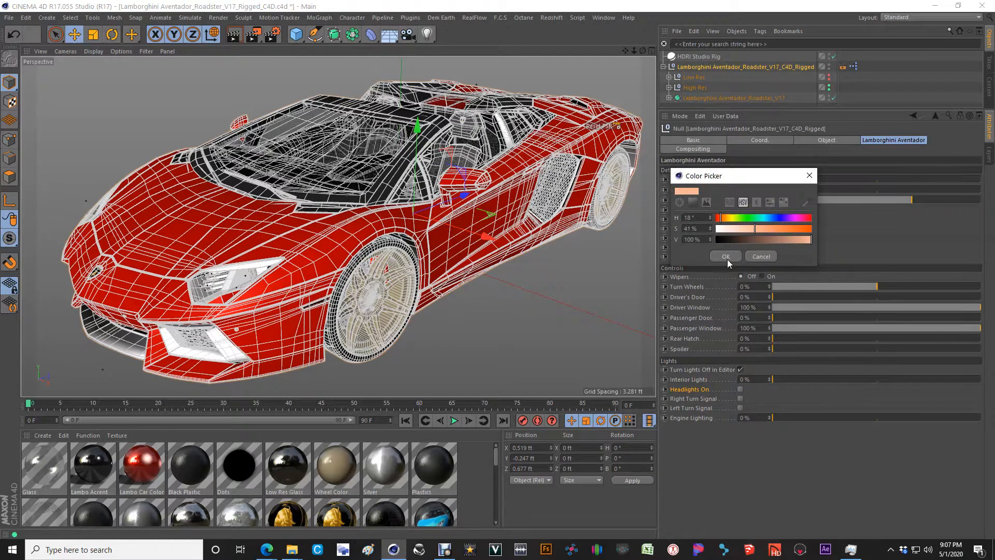
left_click(726, 256)
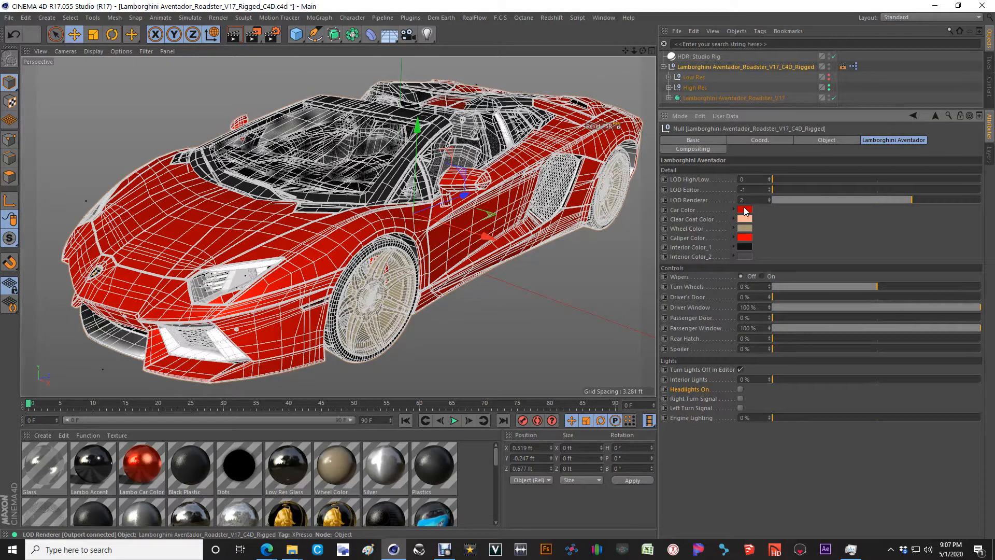
left_click(744, 210)
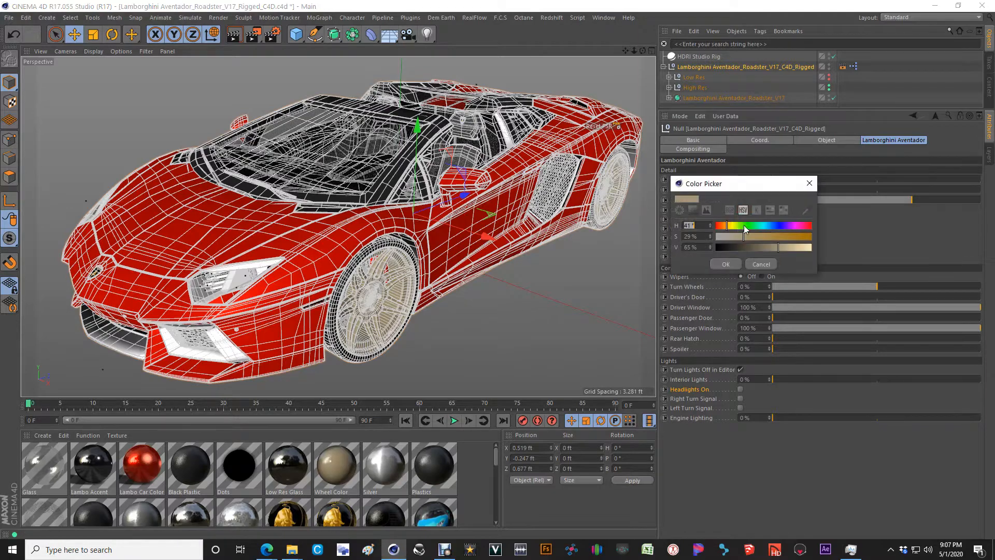
left_click(726, 264)
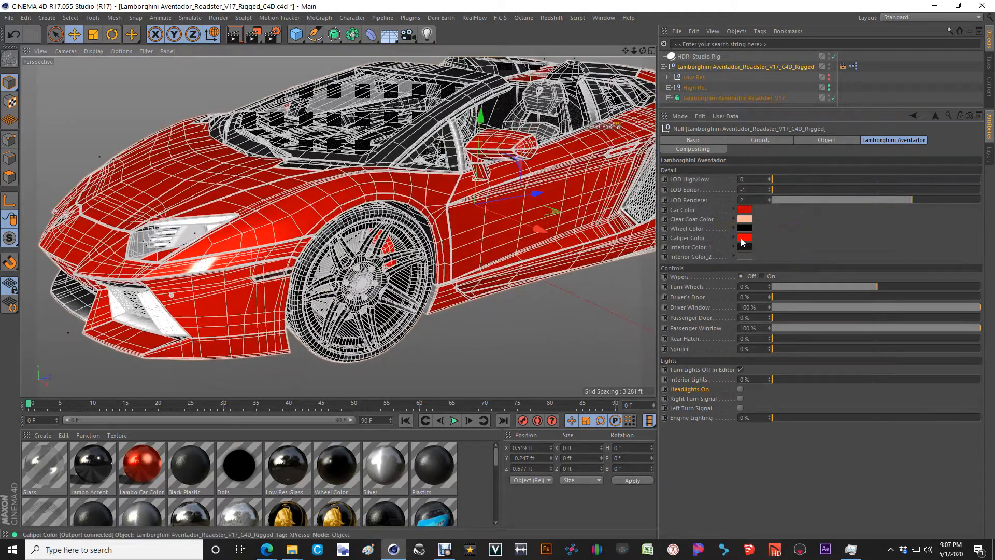
left_click(744, 238)
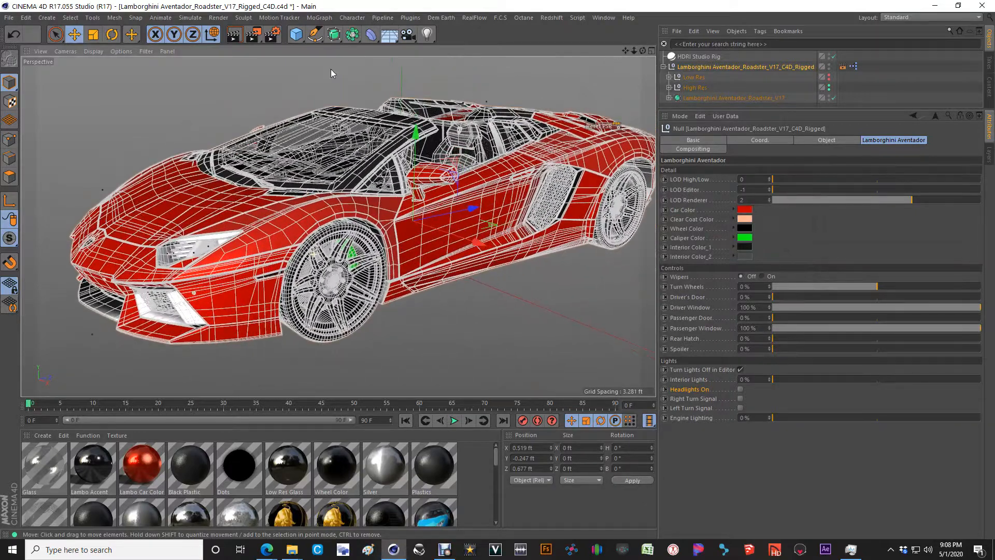
Step: Undo back to the blue body, pale clear coat, beige wheels and red calipers, viewing the rear
left_click(454, 421)
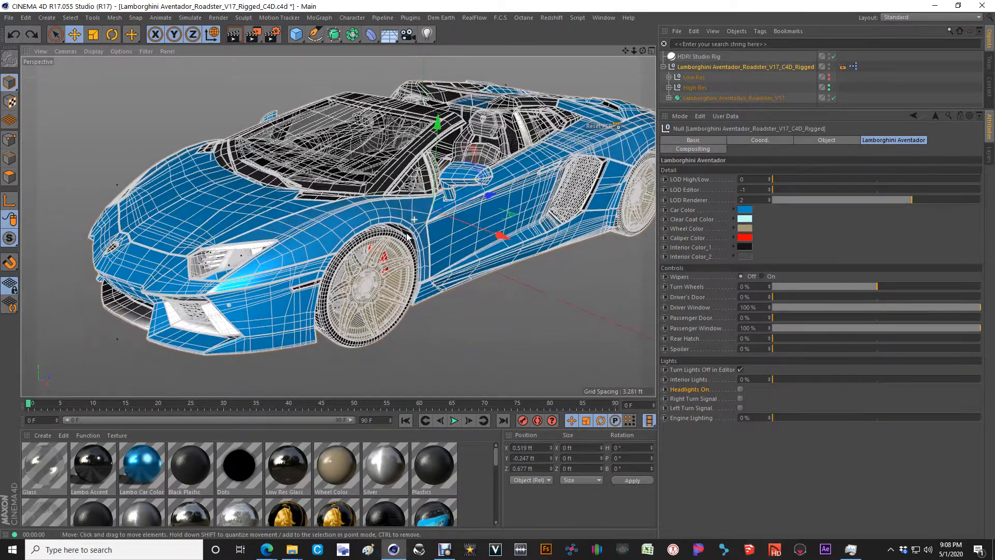
left_click_drag(413, 218, 483, 209)
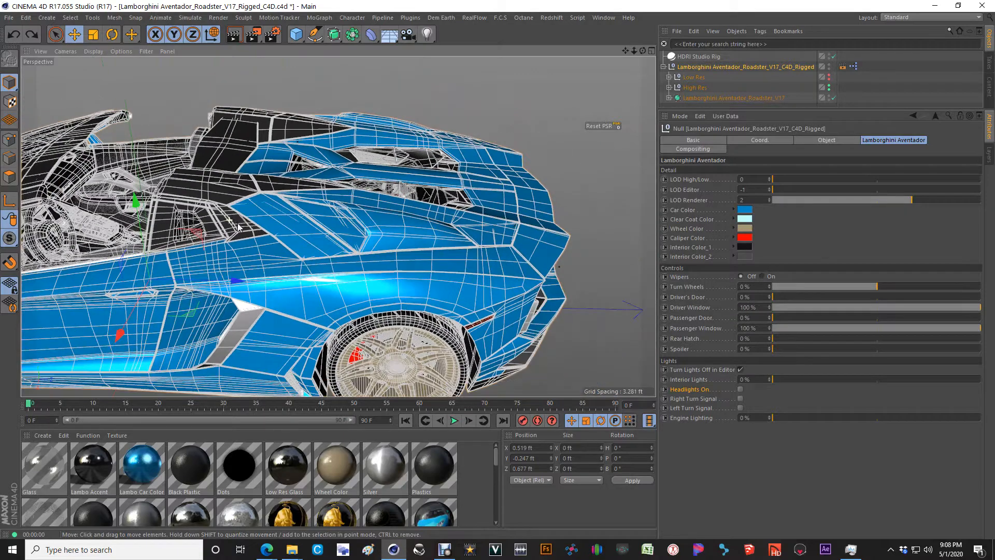
Step: Frame the windshield and play the animation to about frame 46 to watch the wipers
left_click_drag(238, 226, 337, 213)
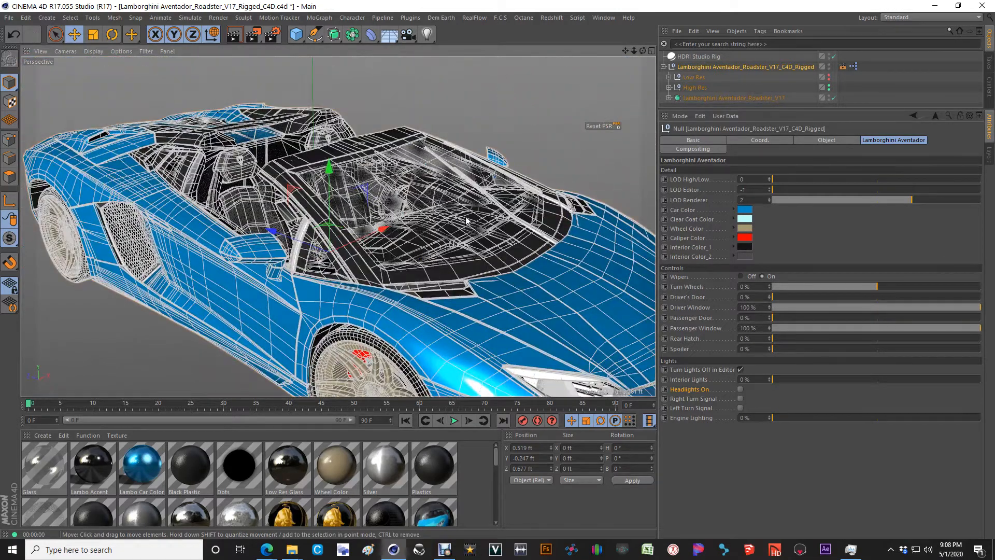
left_click(454, 421)
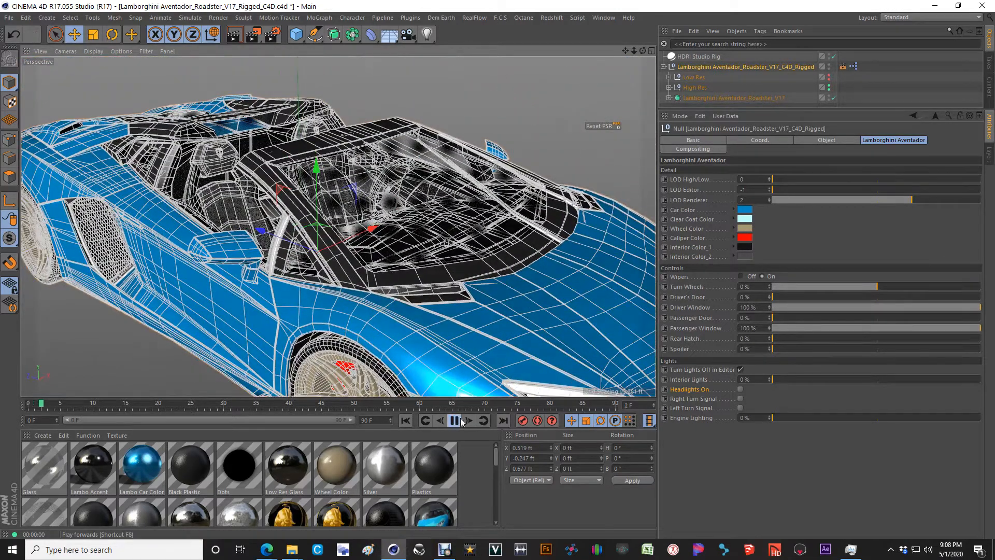
left_click(454, 420)
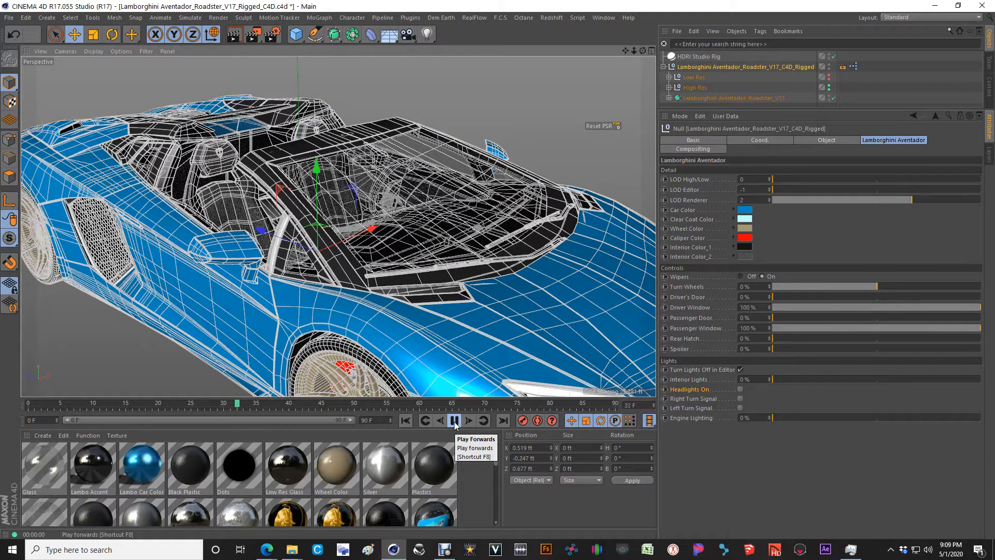
left_click(454, 421)
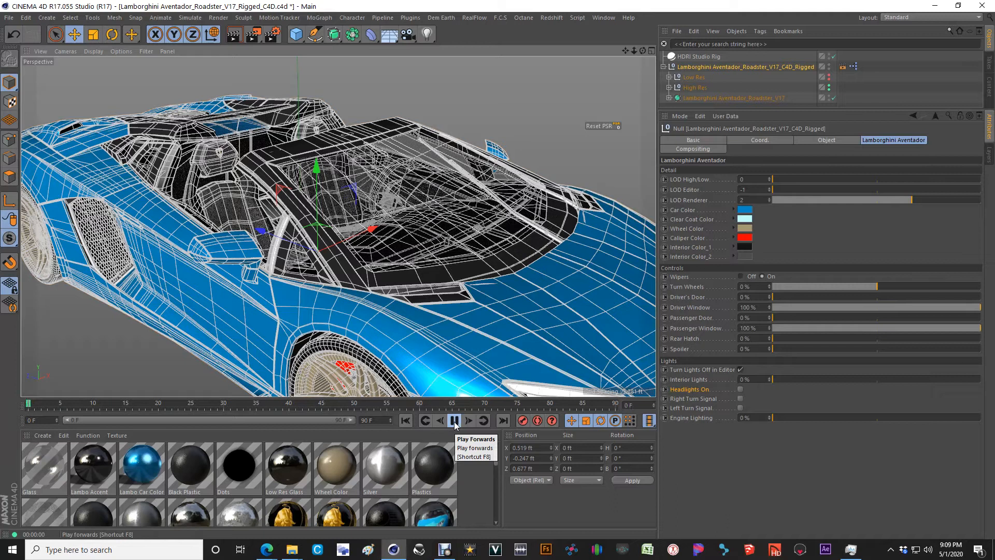
left_click(454, 420)
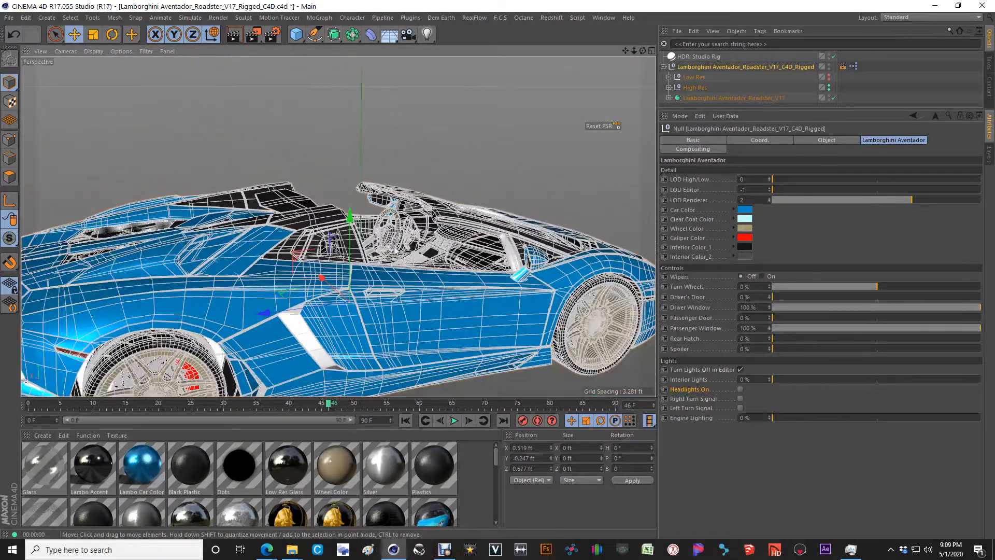
Step: Orbit past the driver's side, lower its window, and close in on the engine bay struts
left_click_drag(381, 254, 393, 266)
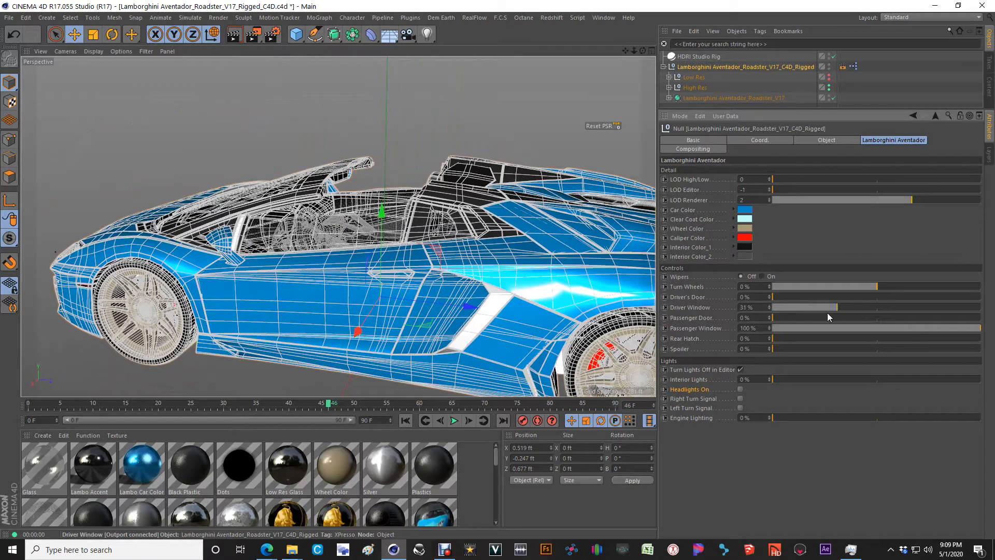
left_click_drag(812, 308, 773, 307)
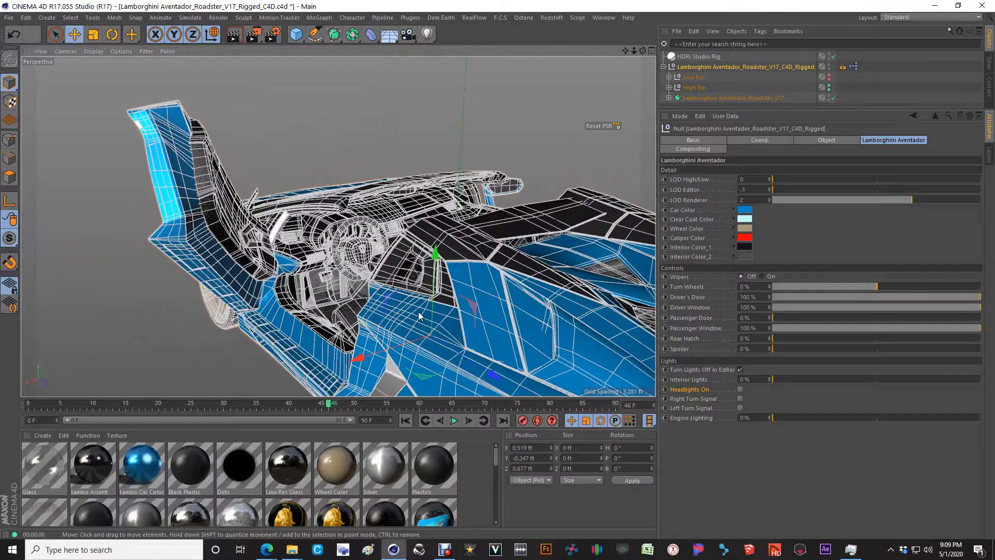
left_click_drag(418, 316, 286, 237)
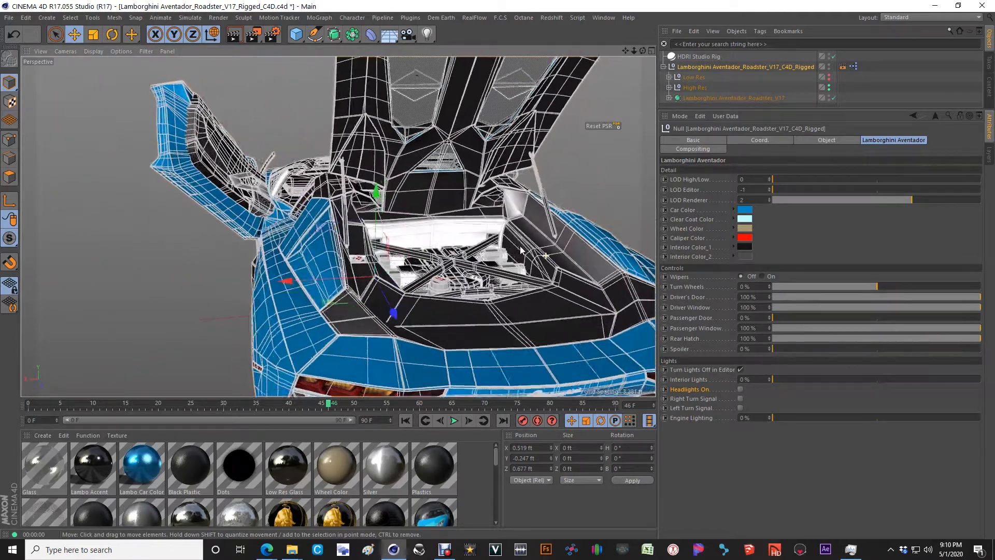
left_click_drag(521, 254, 515, 178)
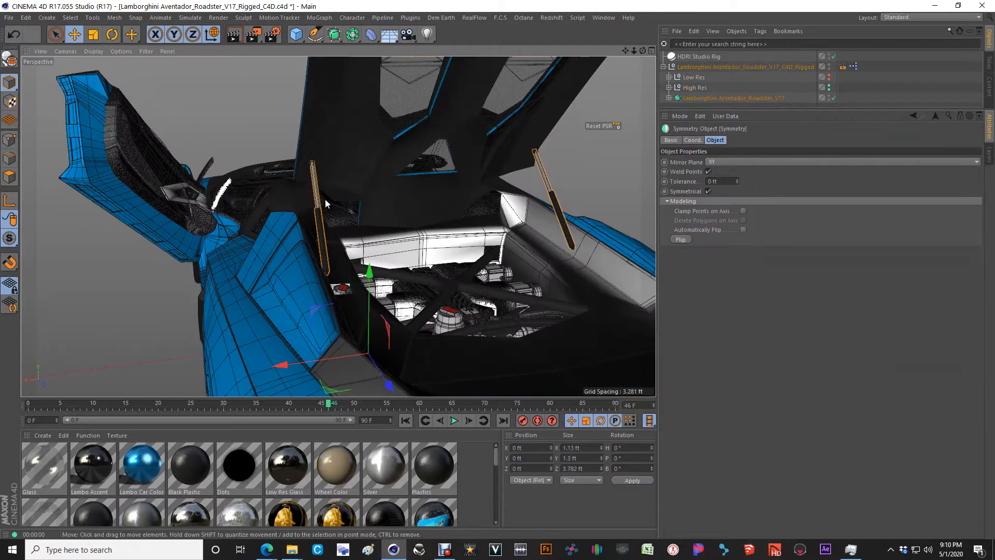
Step: Expand Lamborghini_Aventador_Roadster and Body, select the hatch strut, then the top rig null
left_click_drag(327, 204, 320, 193)
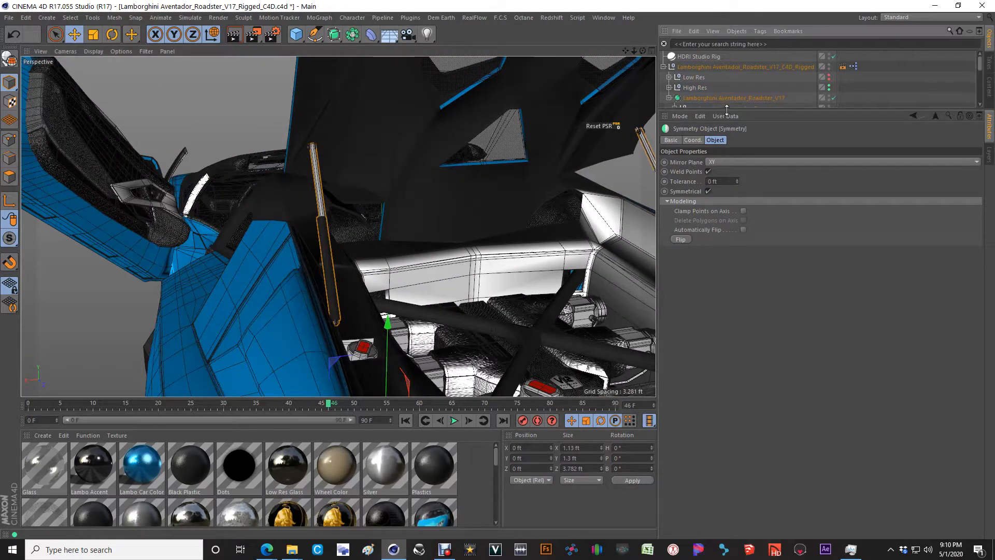
left_click(667, 98)
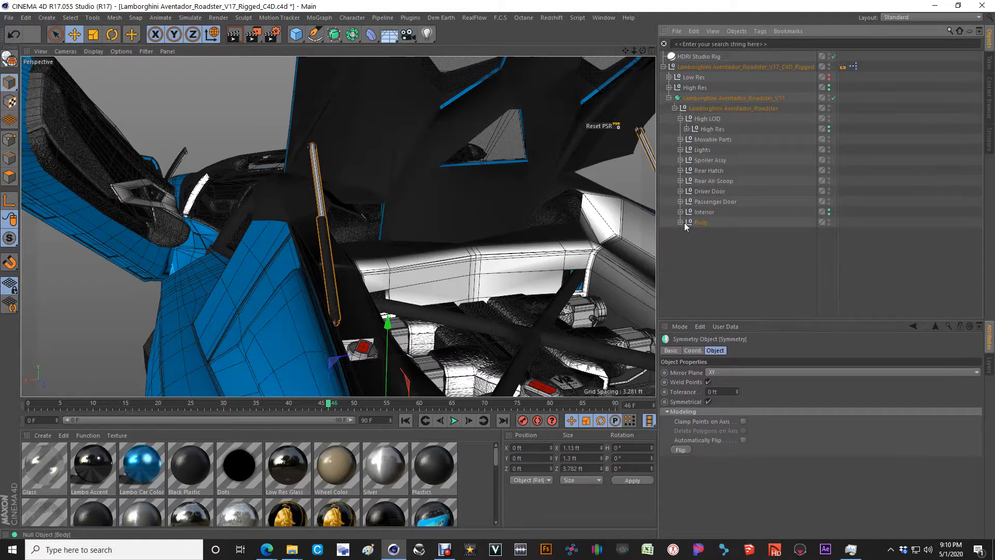
left_click(681, 222)
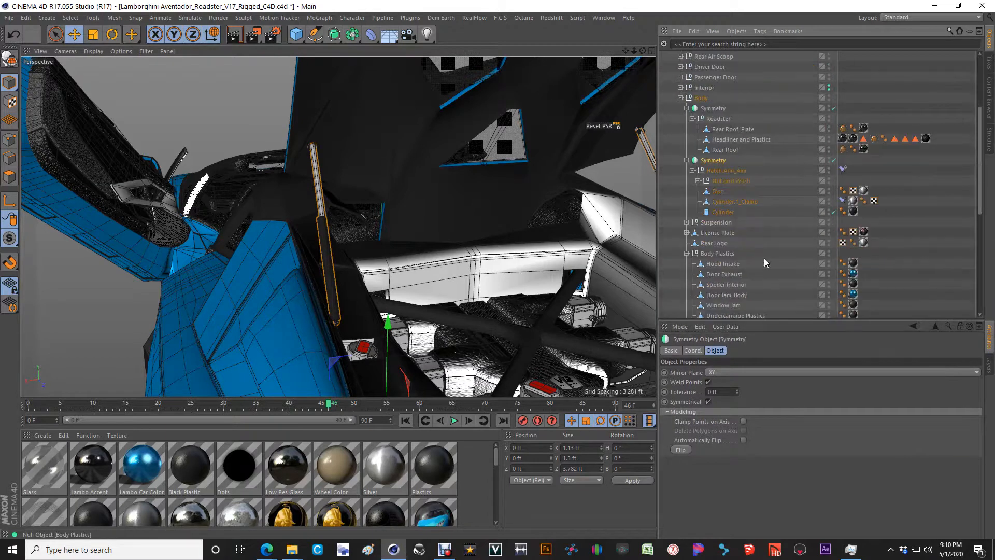
scroll("down", 3)
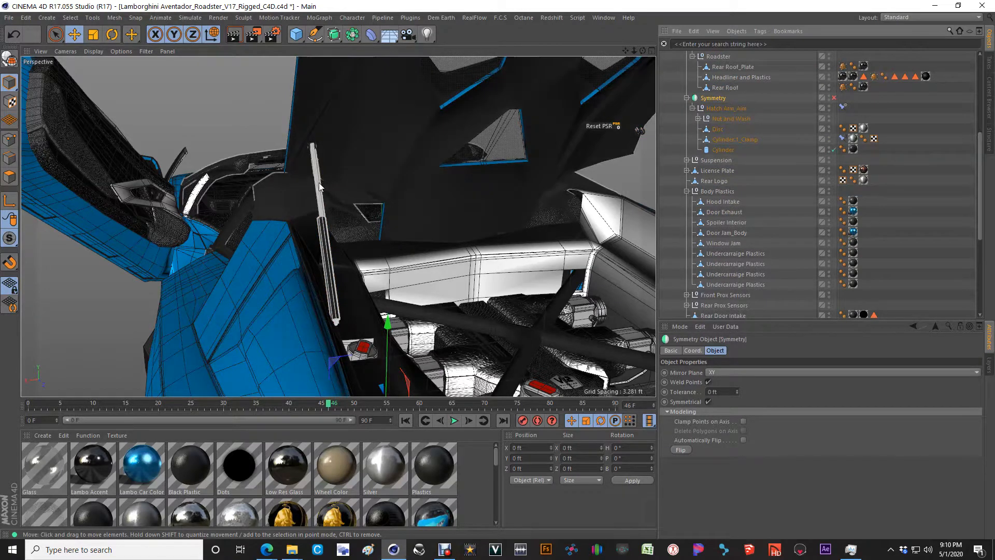
left_click(735, 139)
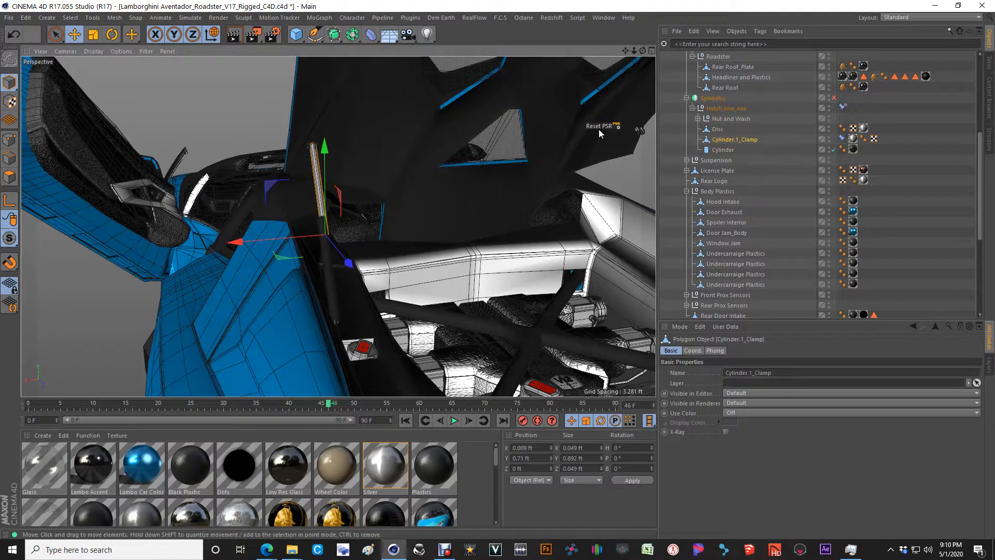
mouse_move(618, 61)
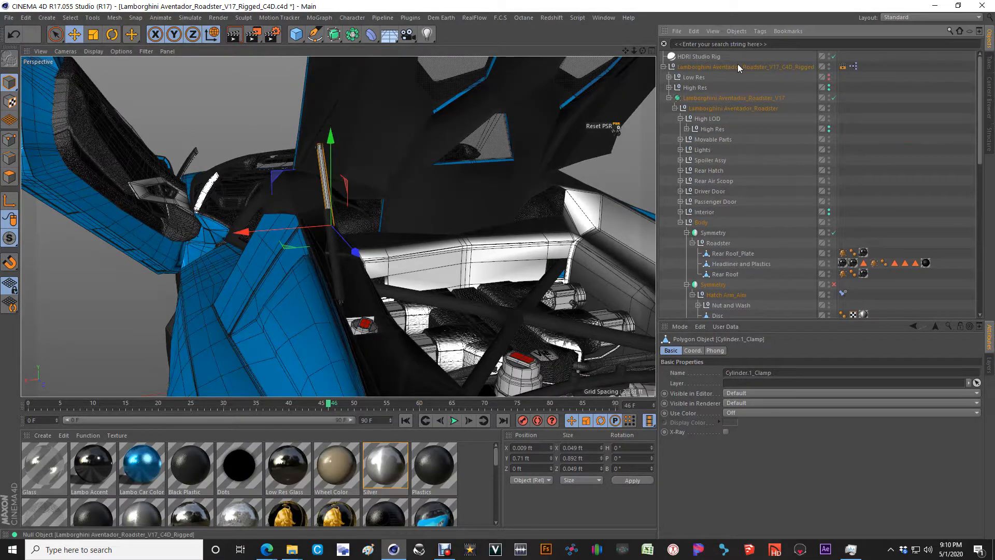
left_click(739, 66)
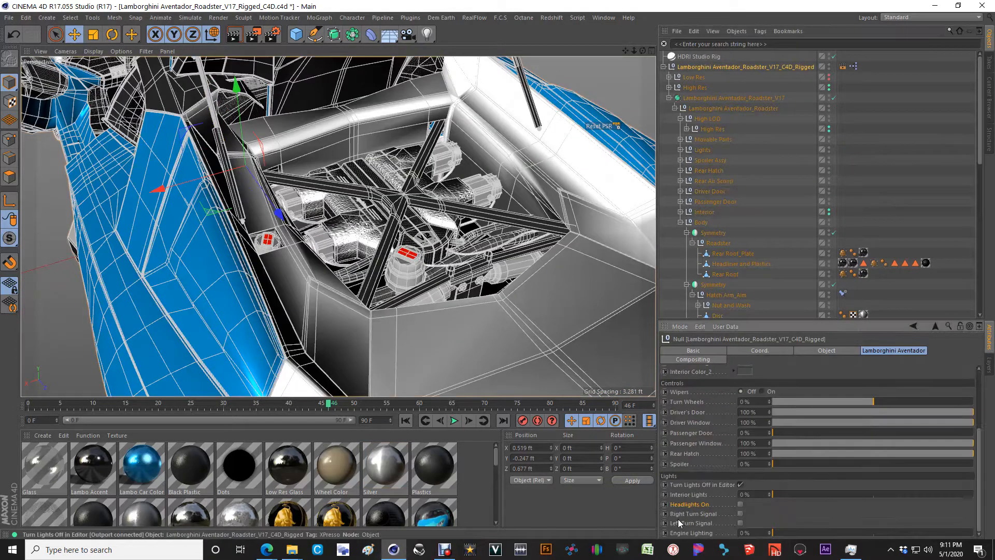
Step: Orbit the view over the detailed engine bay beneath the rear hatch
left_click_drag(772, 495, 784, 494)
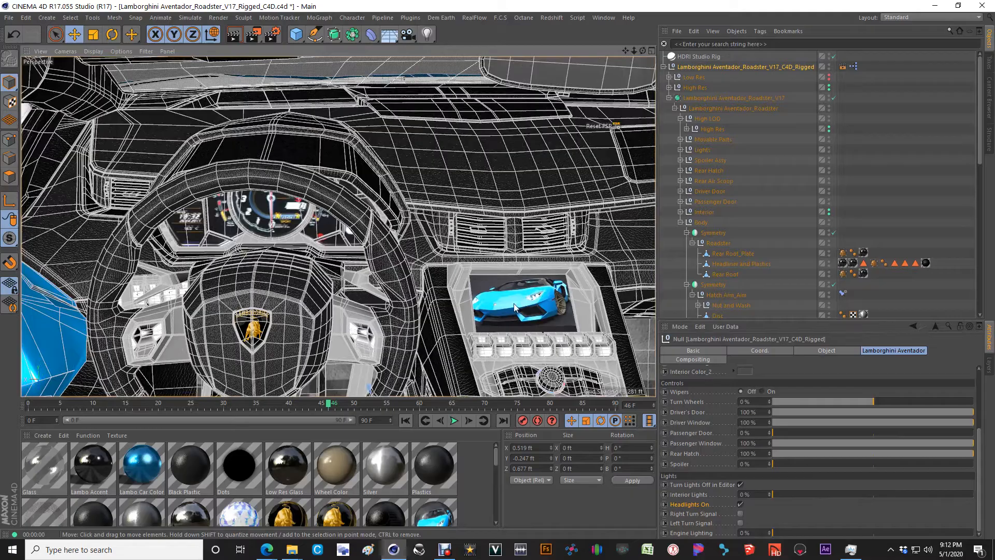
Step: Orbit around the interior toward the dashboard's centre console screen showing a blue car
left_click_drag(514, 305, 403, 295)
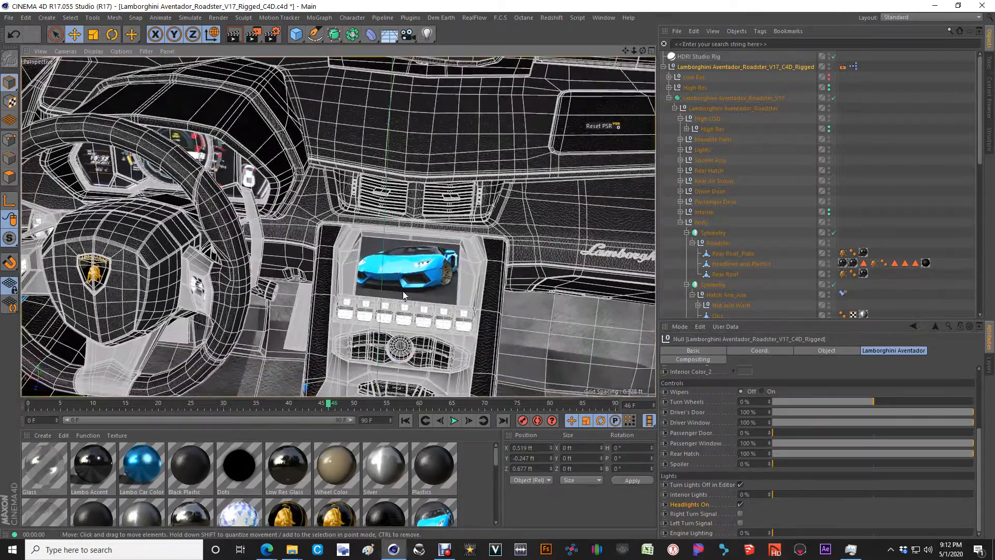
left_click_drag(399, 298, 419, 311)
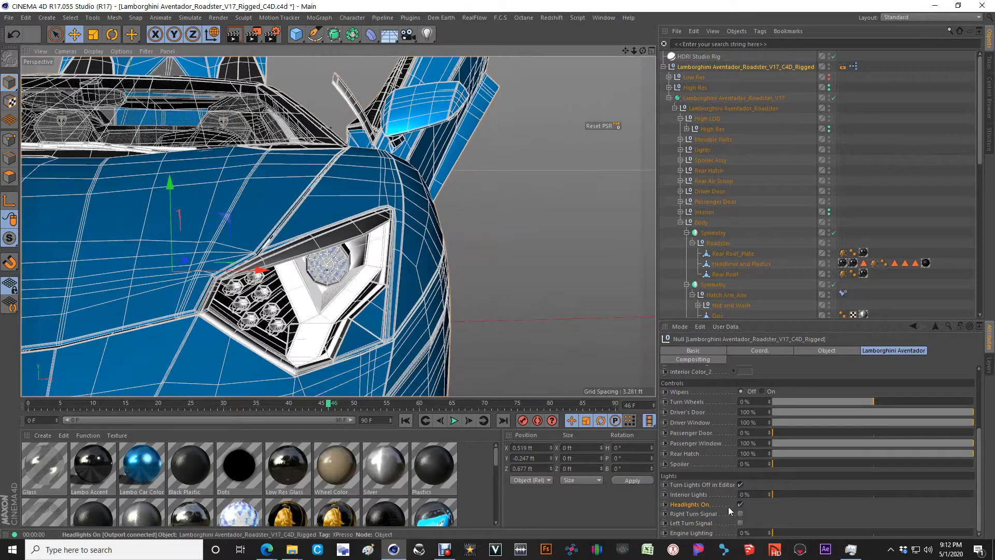
Step: Re-enable Headlights On, orbit to the front headlight, and uncheck Turn Lights Off in Editor
left_click(740, 504)
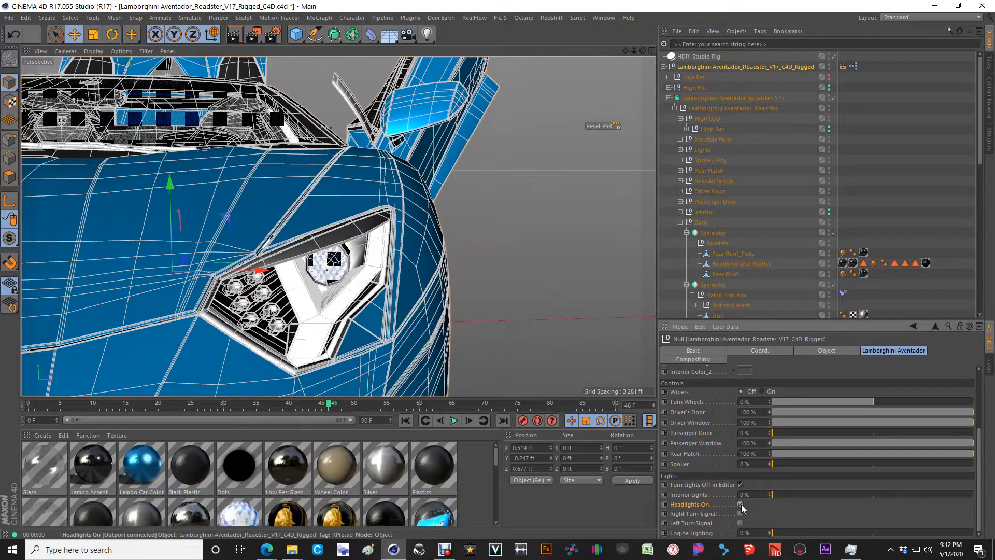
left_click(741, 505)
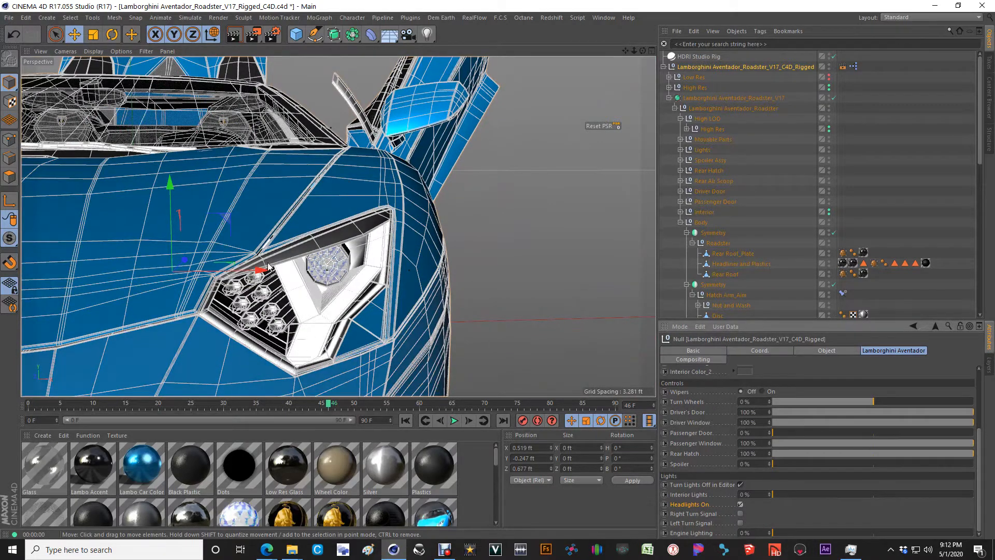
left_click_drag(266, 266, 375, 222)
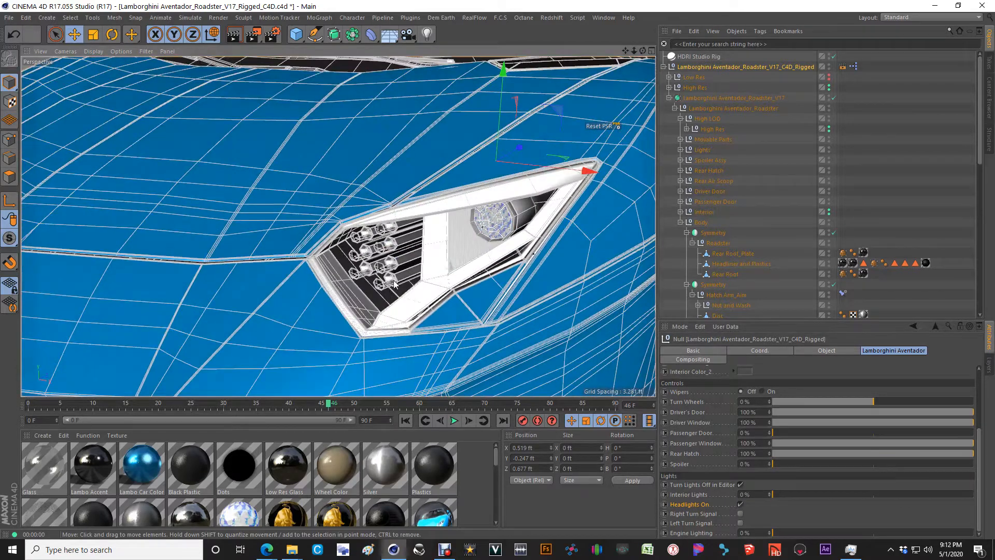
left_click_drag(393, 284, 241, 287)
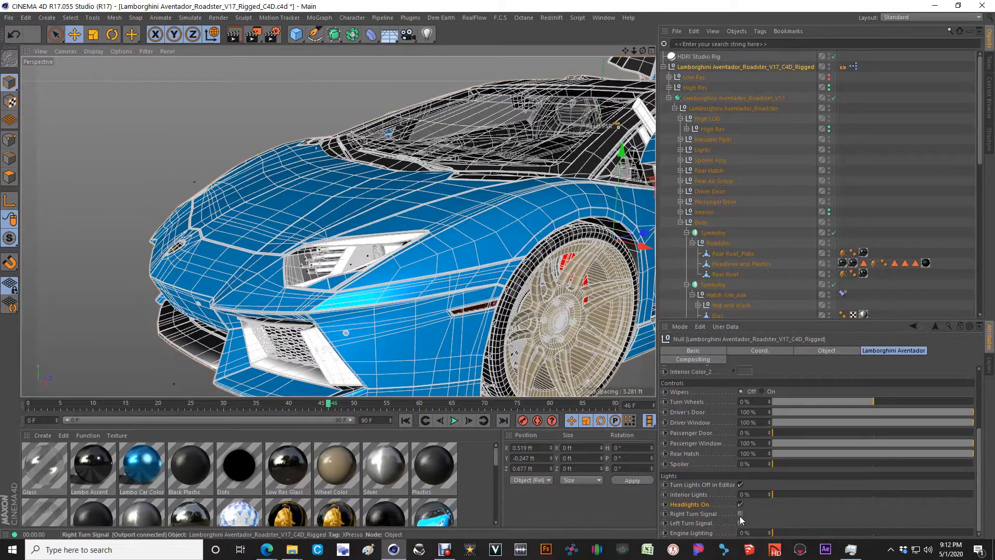
left_click(741, 514)
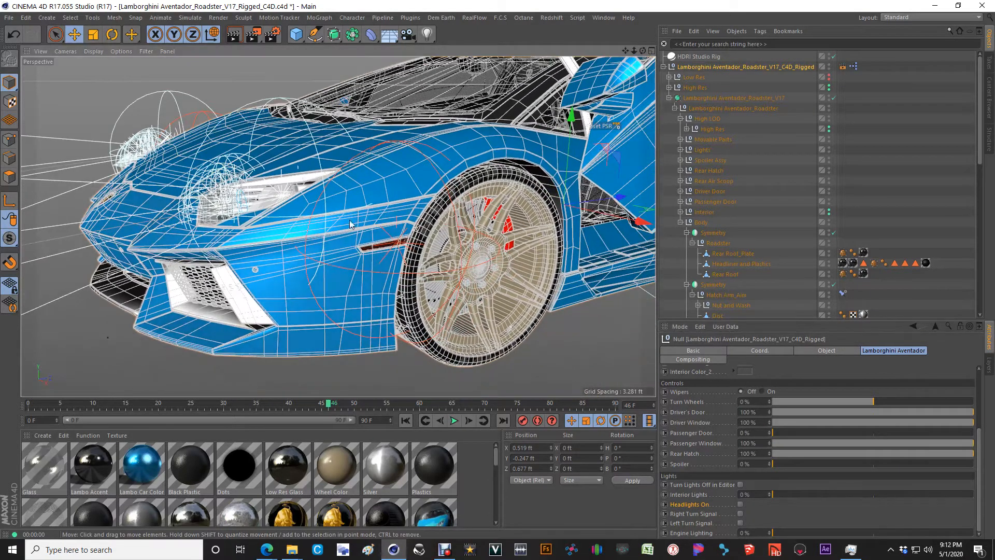
left_click_drag(349, 224, 387, 254)
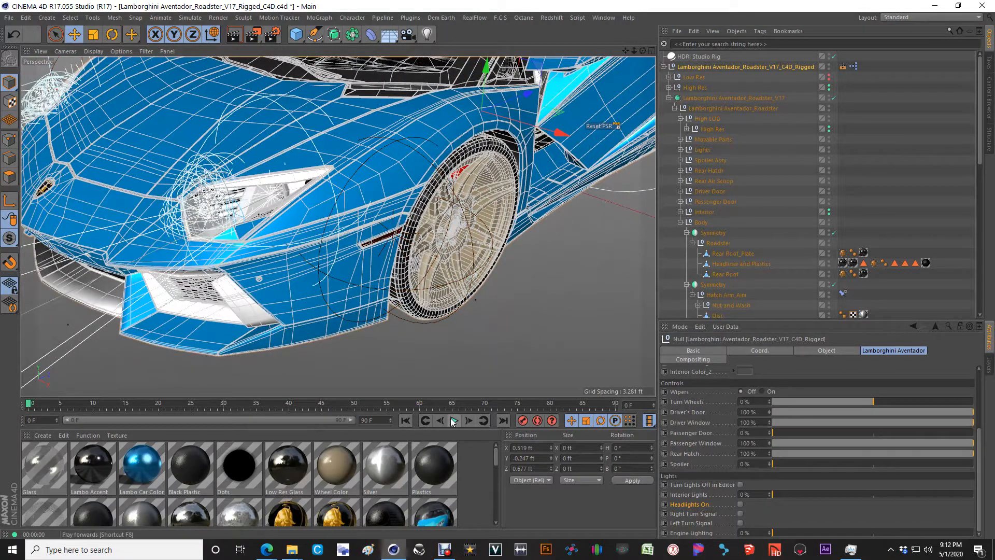
Step: Play and stop the left turn-signal animation, then exit the front-corner render preview
left_click(454, 421)
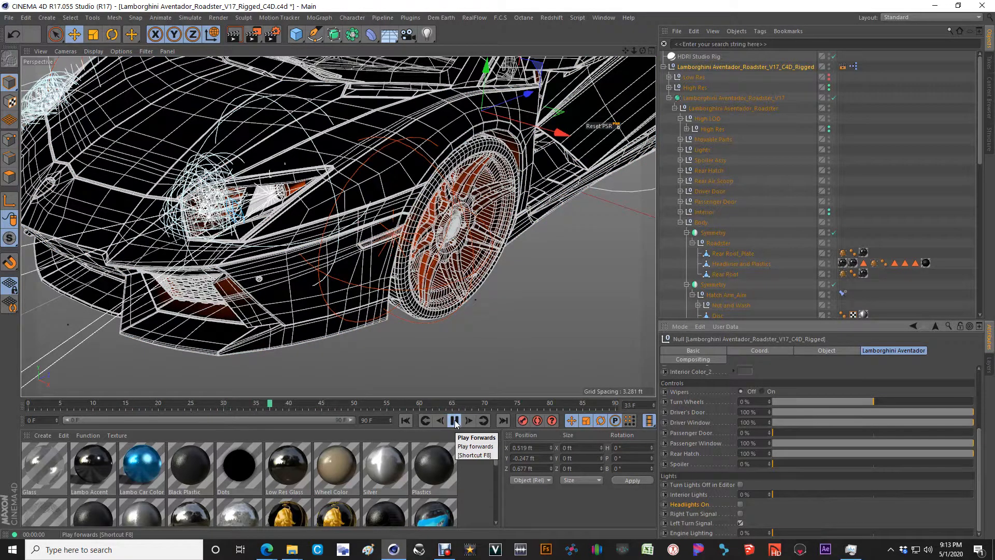
left_click(454, 420)
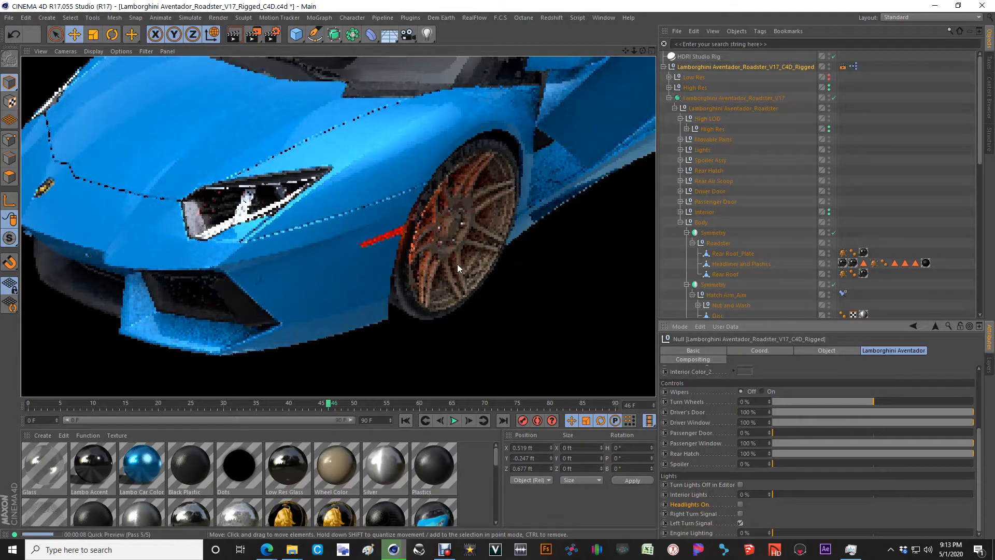
left_click(741, 264)
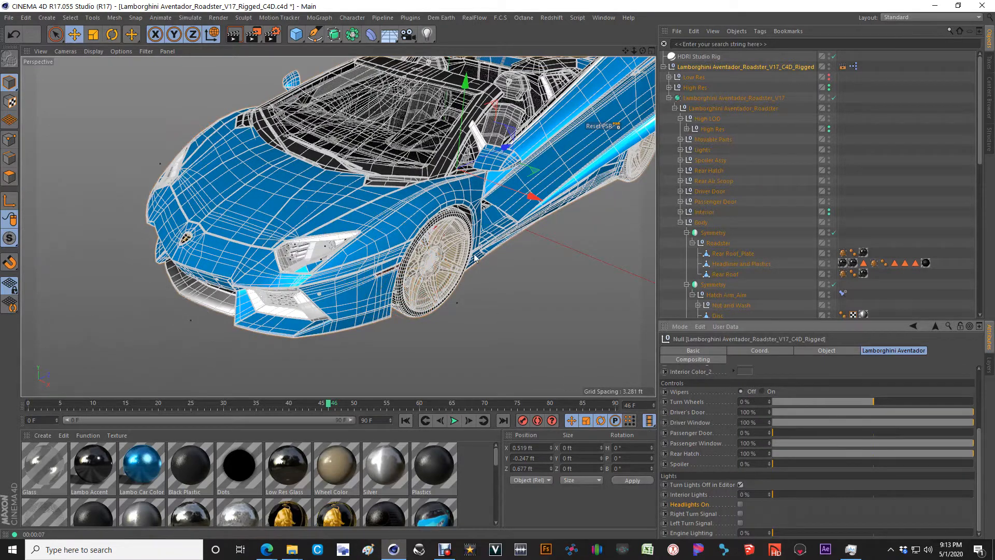
Step: Orbit over the rear engine cover to inspect the spoiler and tail lights
left_click_drag(476, 261, 471, 216)
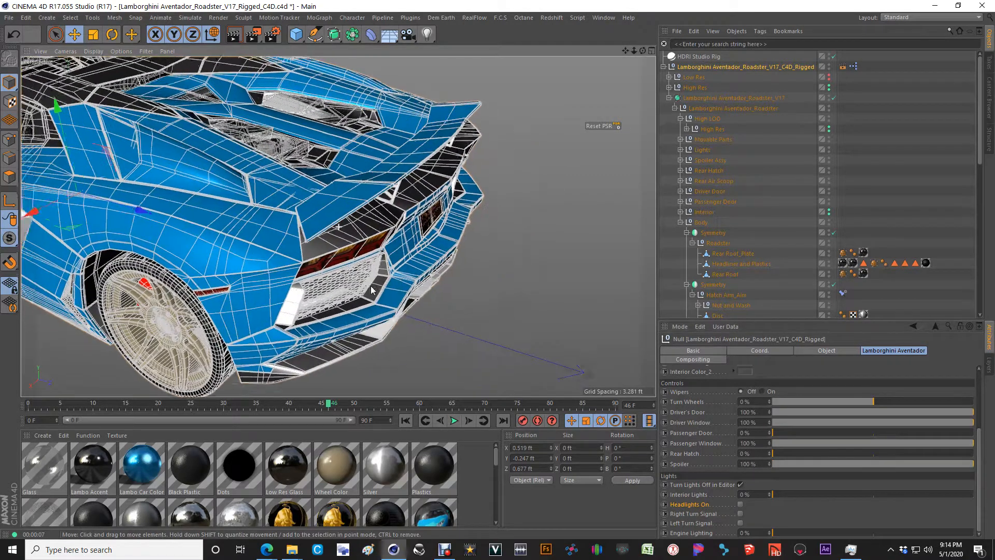
left_click_drag(372, 289, 257, 267)
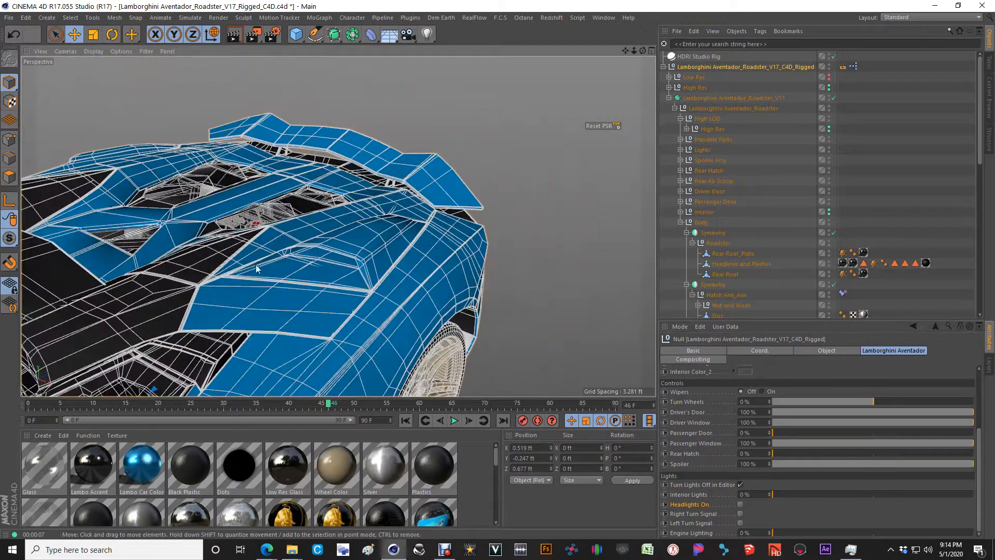
left_click_drag(254, 268, 337, 245)
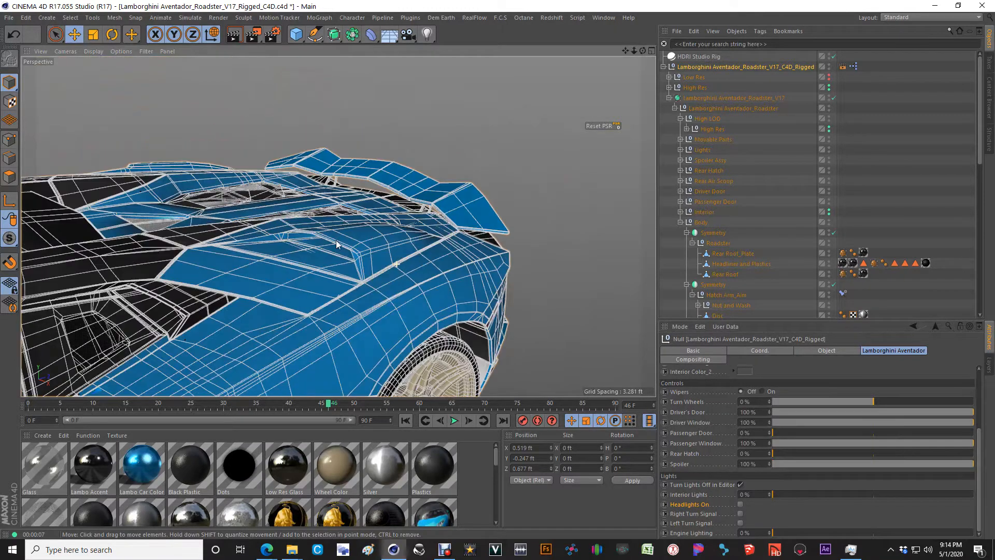
left_click_drag(336, 244, 382, 263)
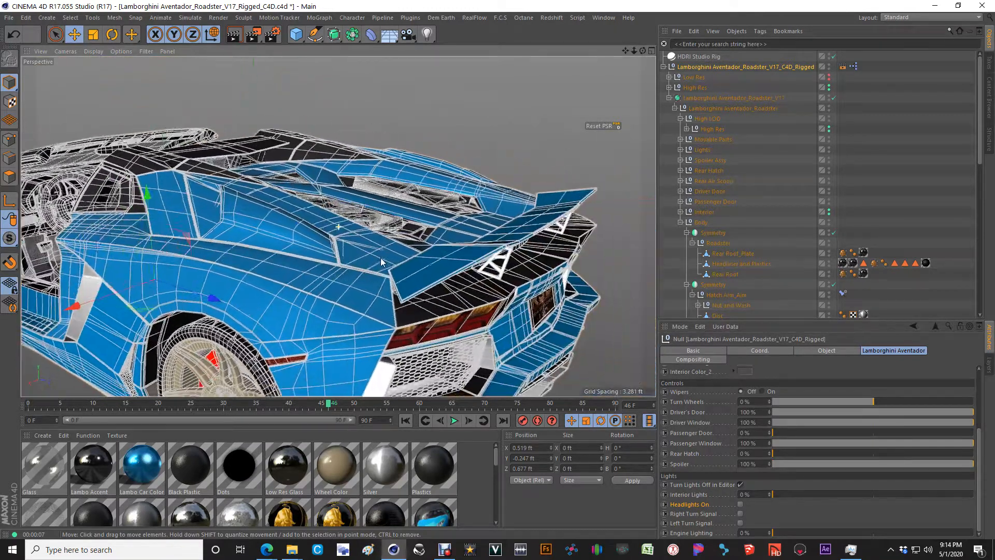
left_click_drag(381, 262, 444, 234)
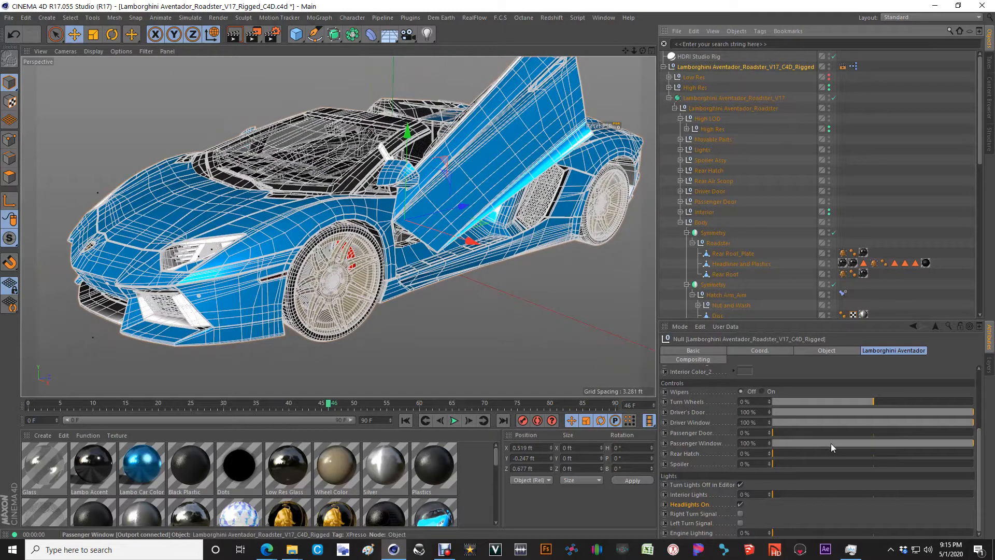
Step: Lower the Driver's Door slider from 100% to 32%
left_click_drag(870, 411, 803, 411)
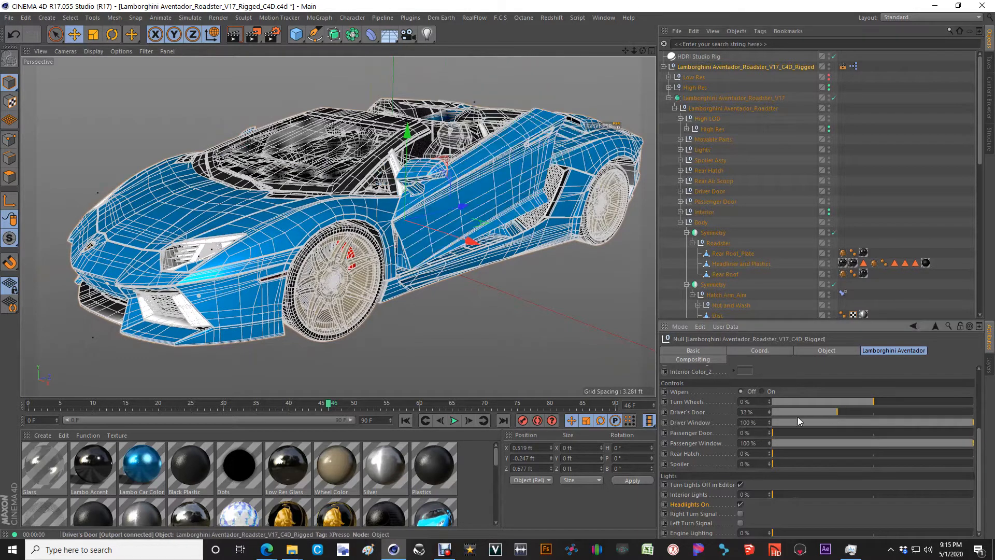